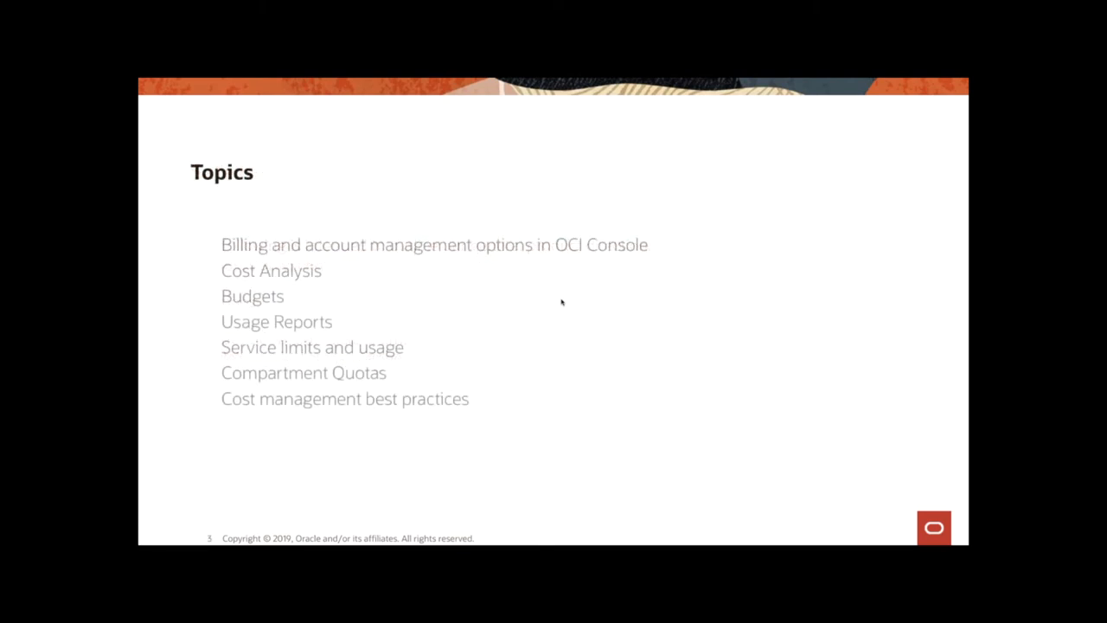
mouse_move(561, 301)
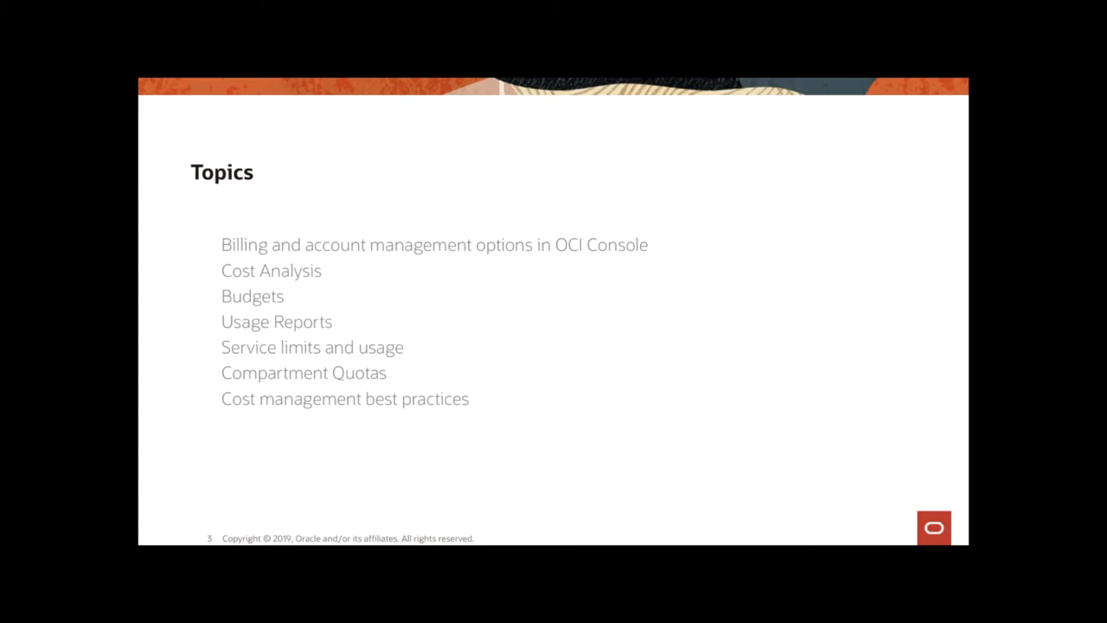
mouse_move(472, 319)
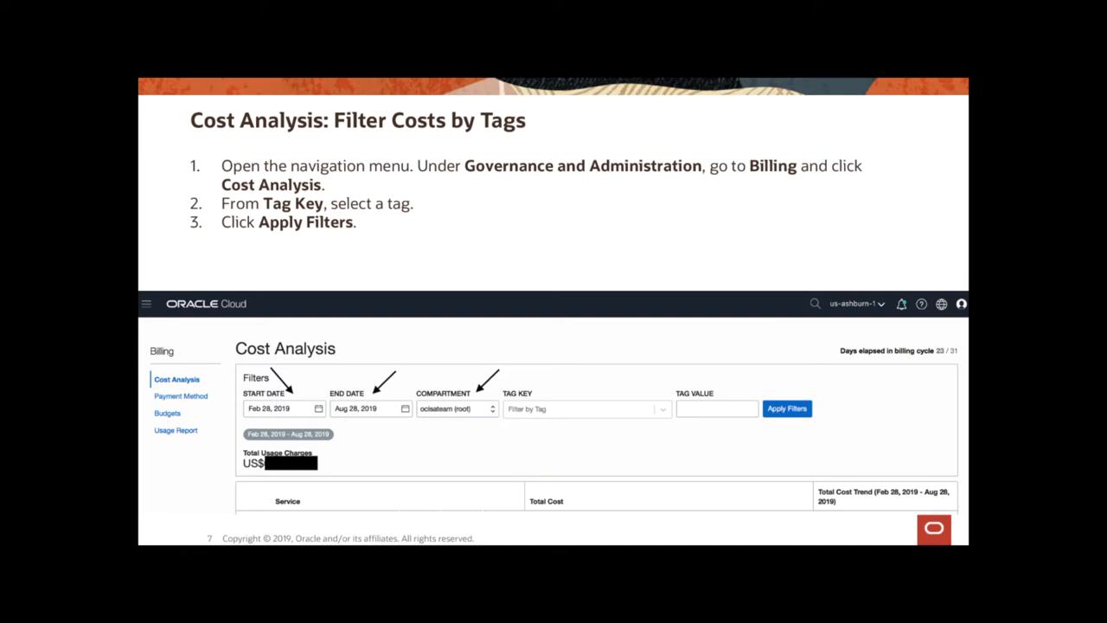
Advance the slideshow to the 'Cost Analysis: Filter Costs by Tags' slide.
key(right)
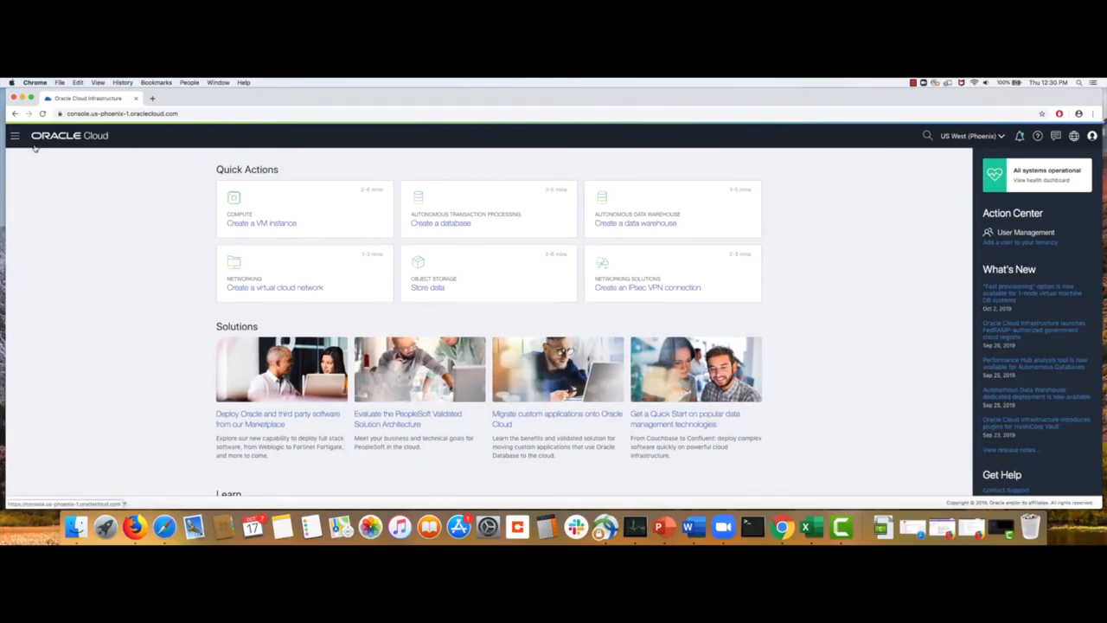
Go to the Budgets page from the navigation menu and start a new budget.
click(15, 135)
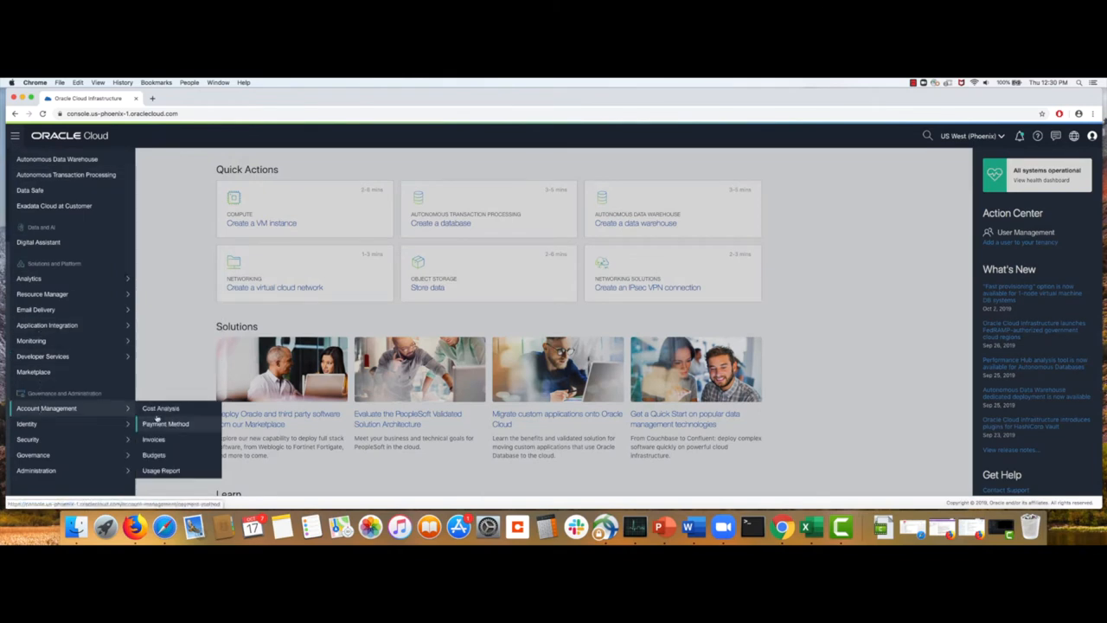
mouse_move(153, 454)
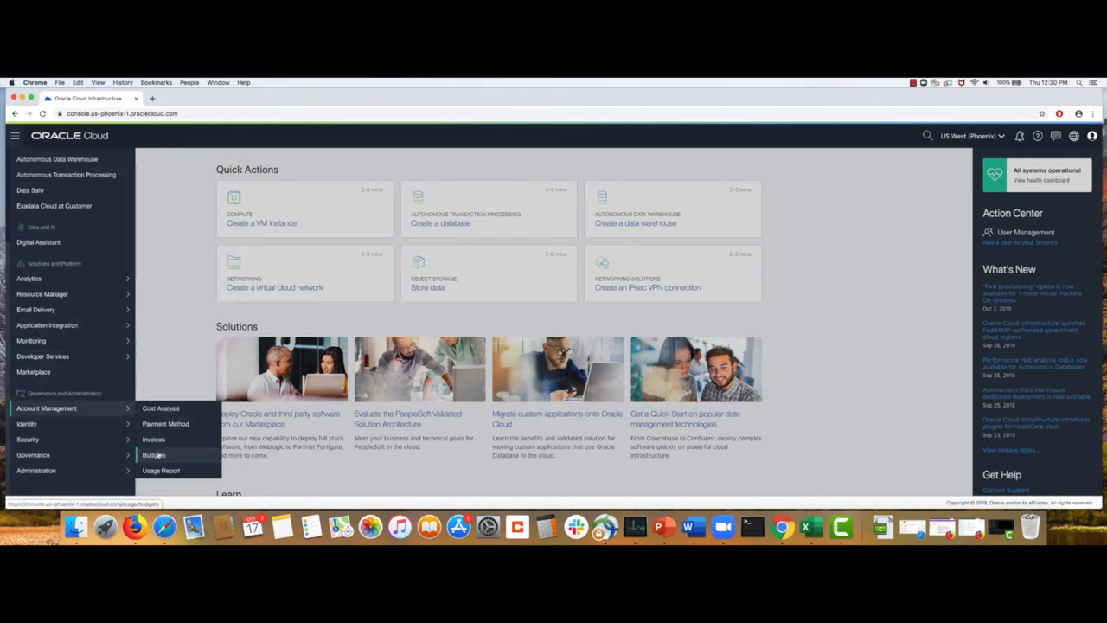
click(153, 454)
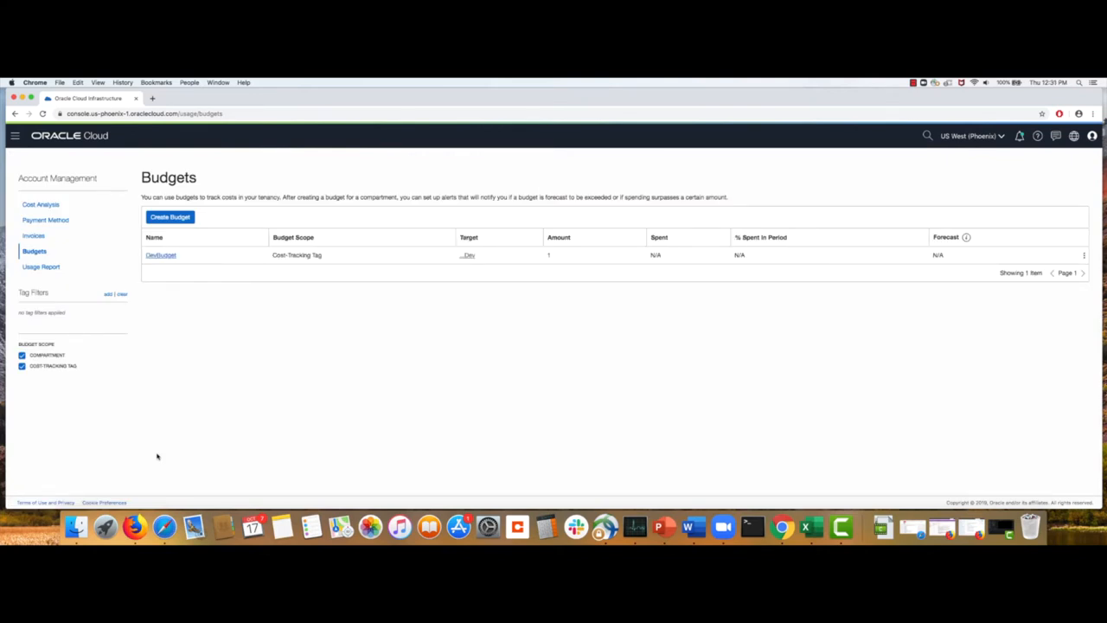
mouse_move(65, 381)
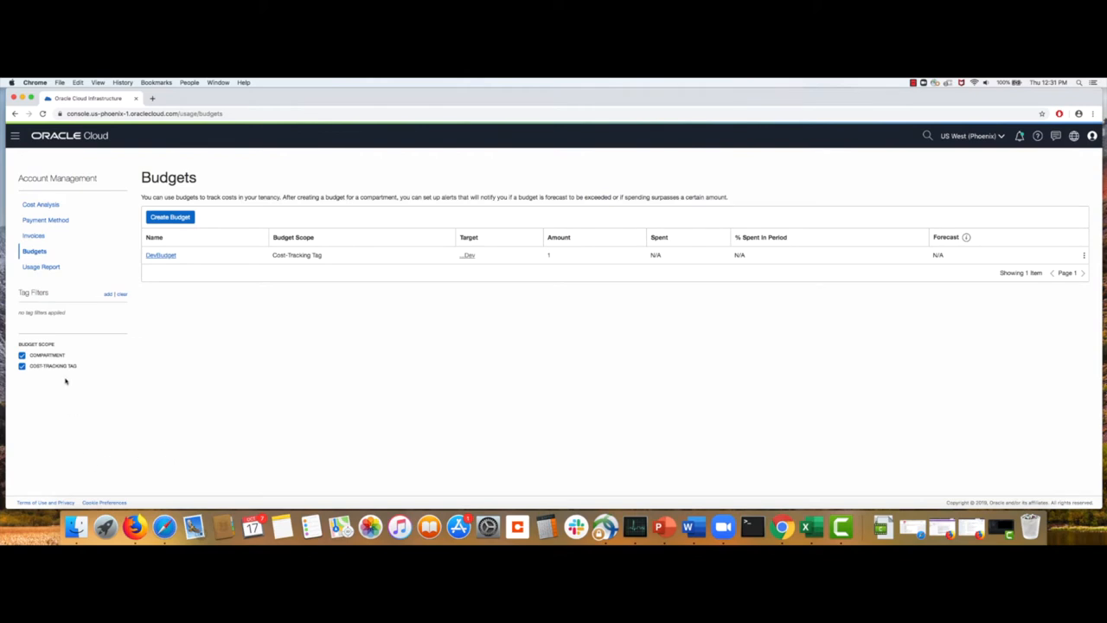
mouse_move(66, 379)
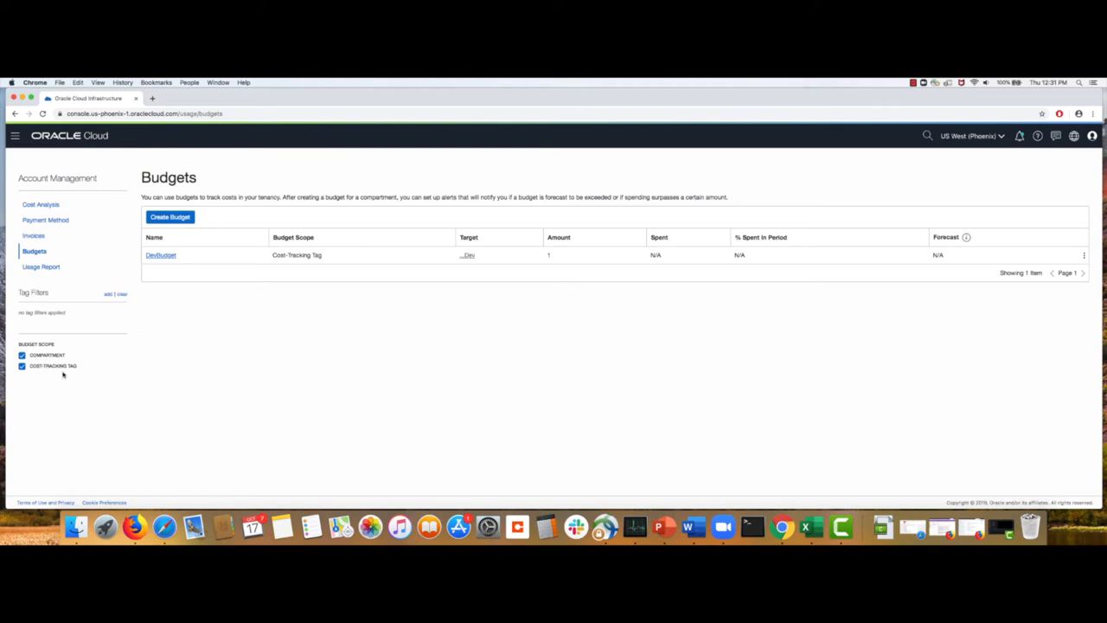
mouse_move(68, 388)
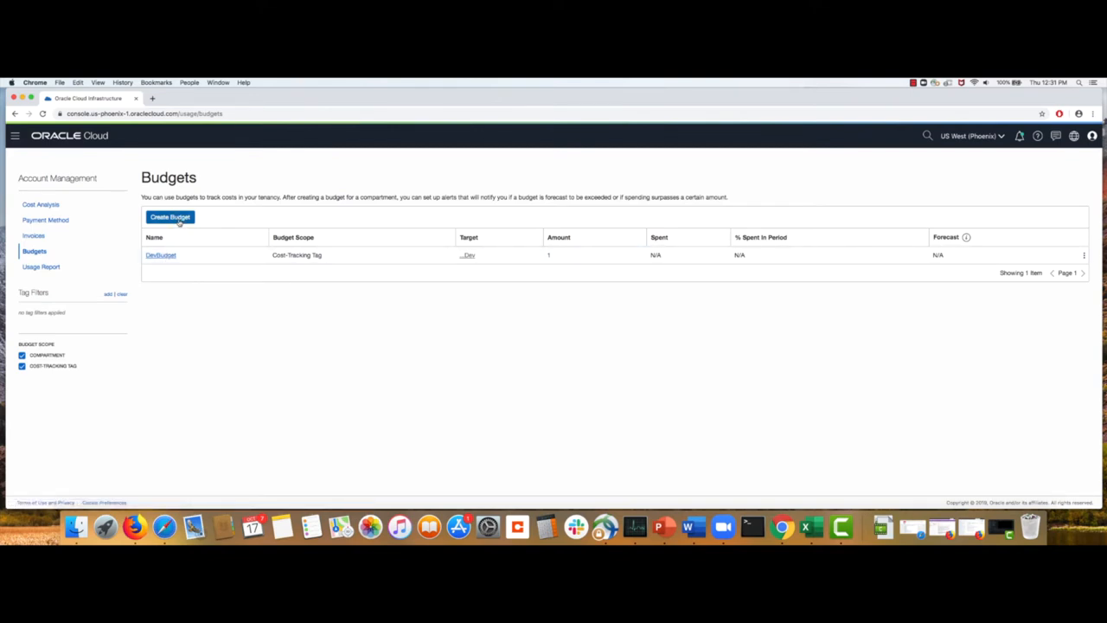
click(169, 217)
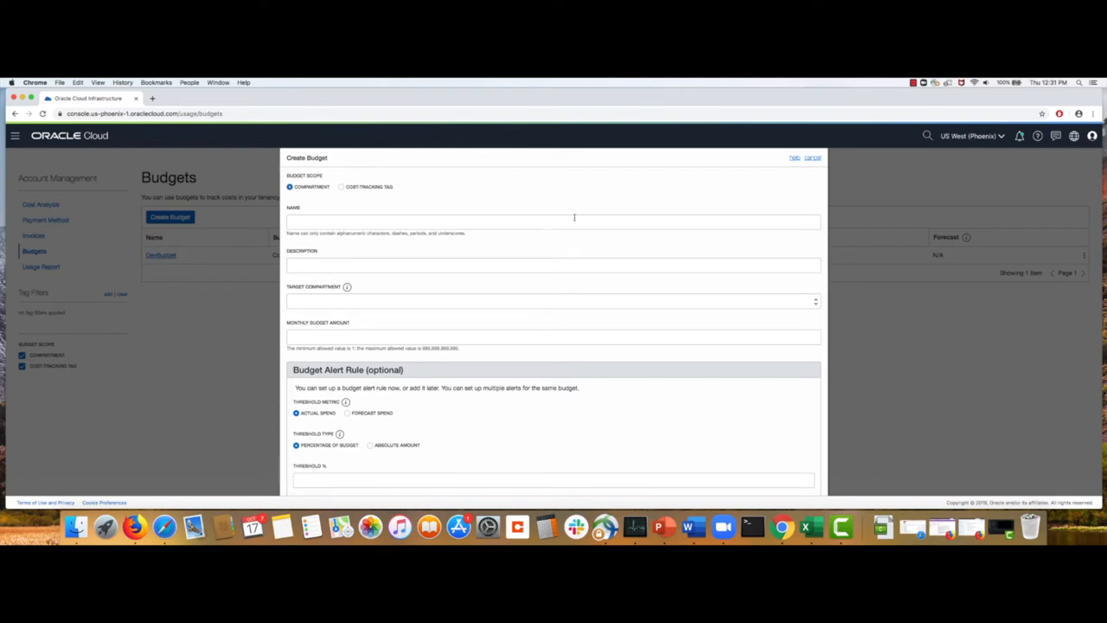
mouse_move(809, 181)
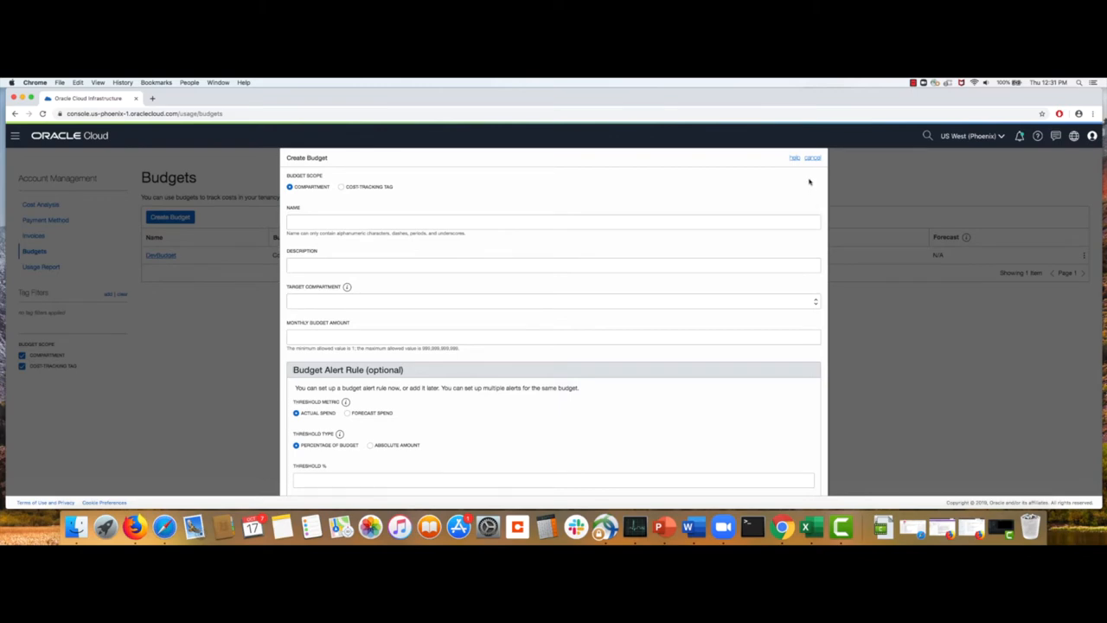
Cancel the empty Create Budget form to return to the Budgets list.
click(811, 157)
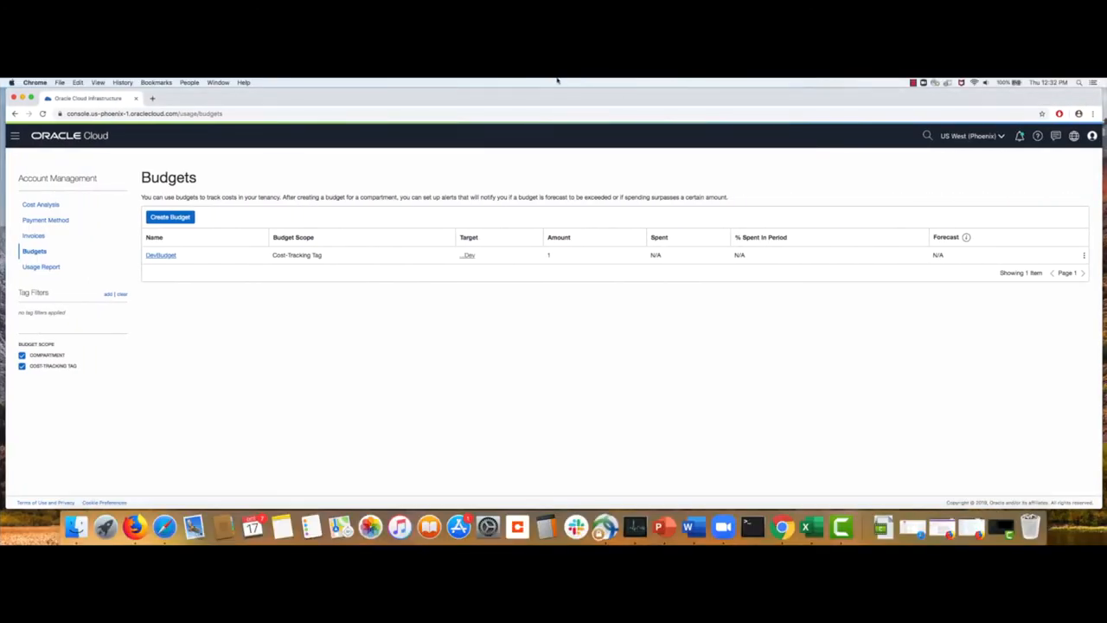
Reopen Create Budget and name the compartment-scoped budget 'compartment-budget'.
click(169, 217)
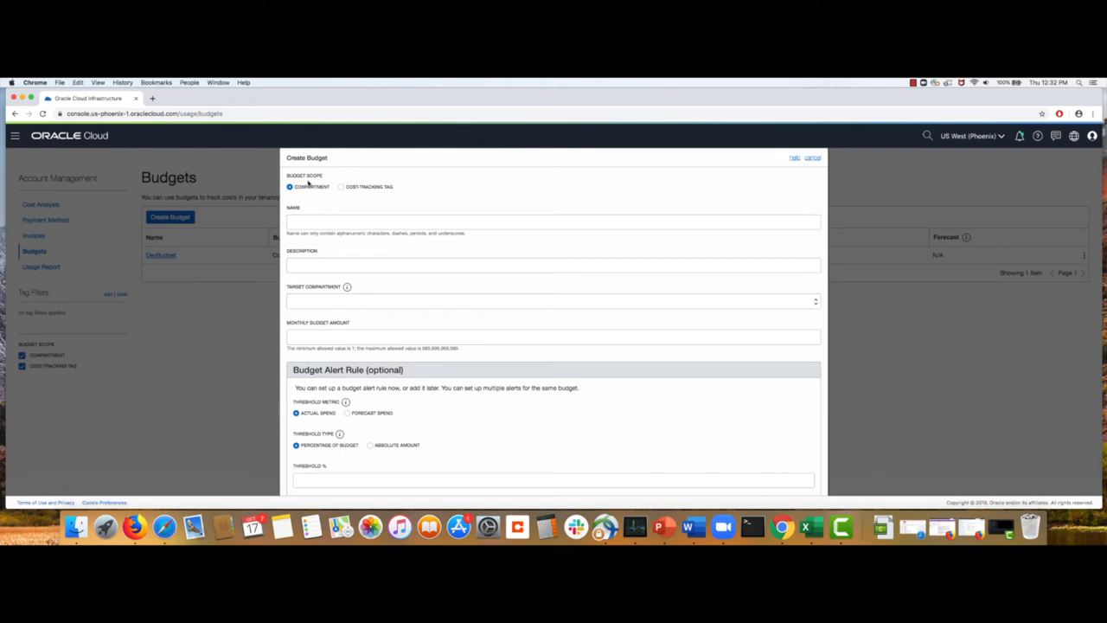
mouse_move(363, 193)
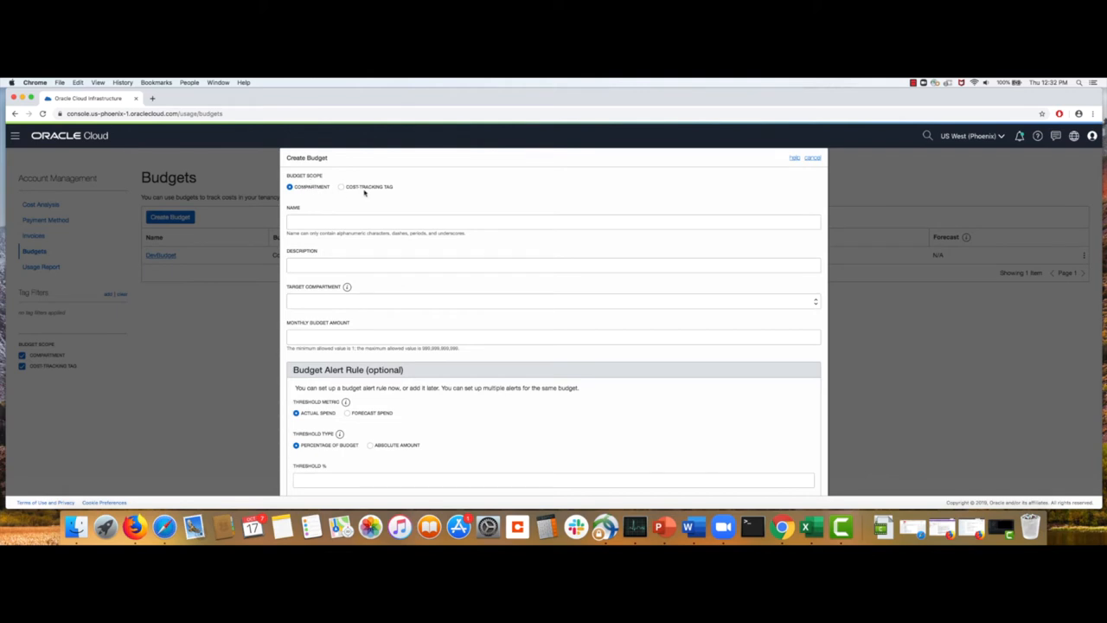
click(552, 221)
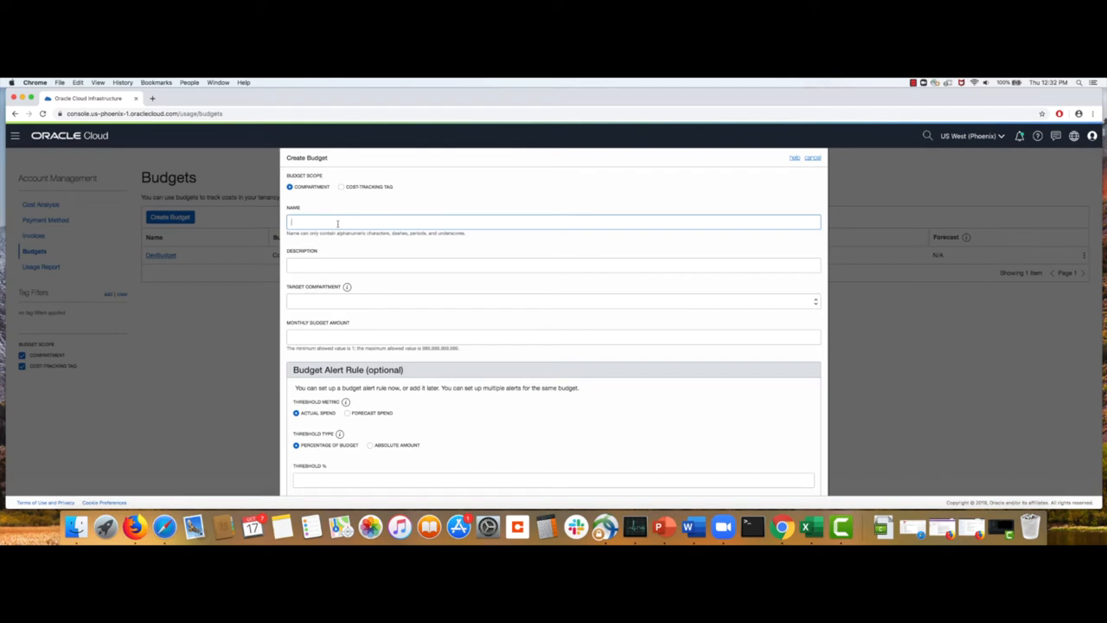
text(compartment-b)
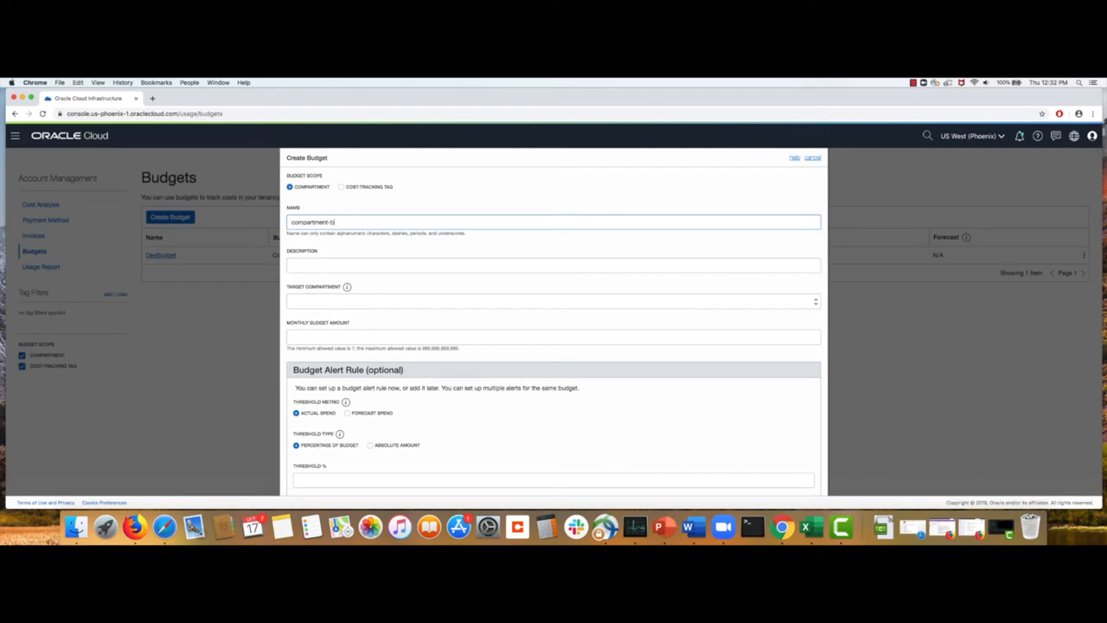
text(udget)
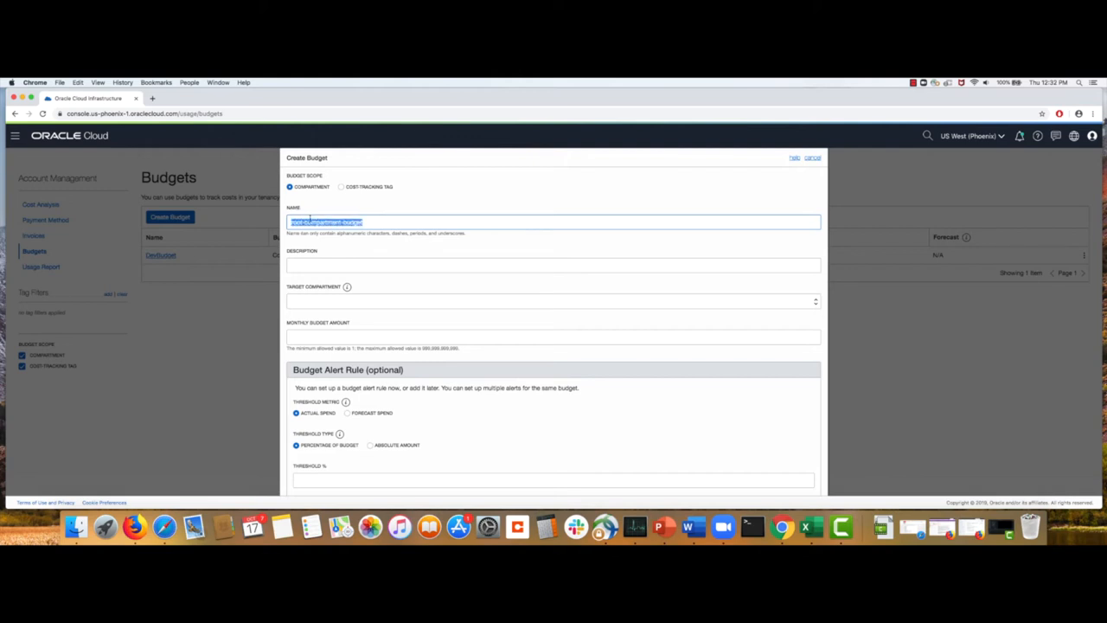
Rename it 'root-compartment-budget', target the 'karan' child compartment, and set amount 100.
click(553, 264)
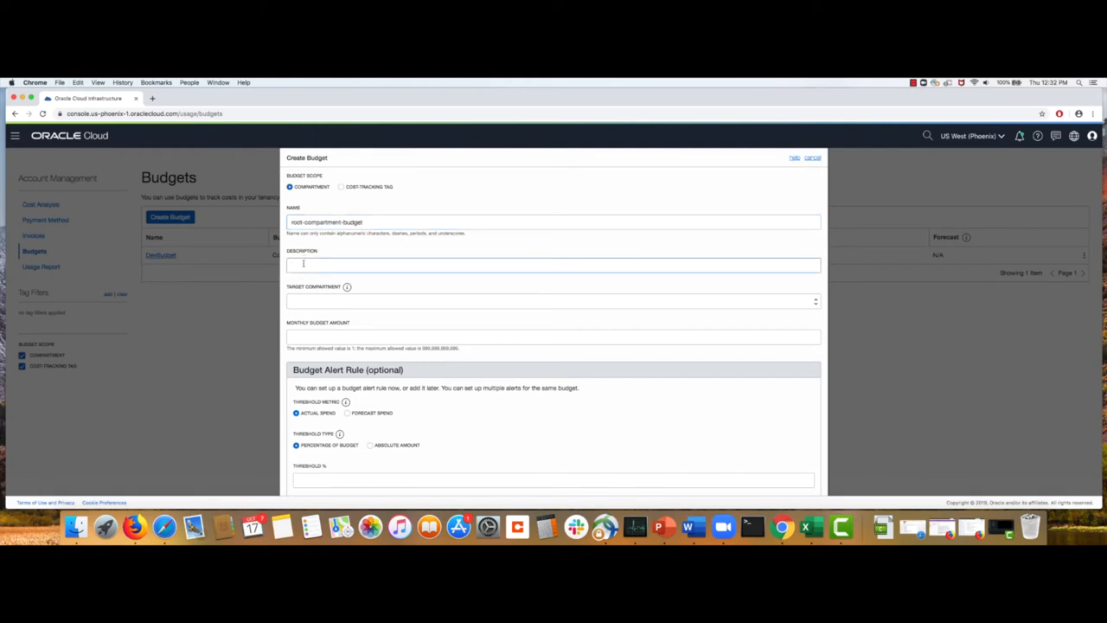
text(root-compartment-budget)
text(root compartment budget)
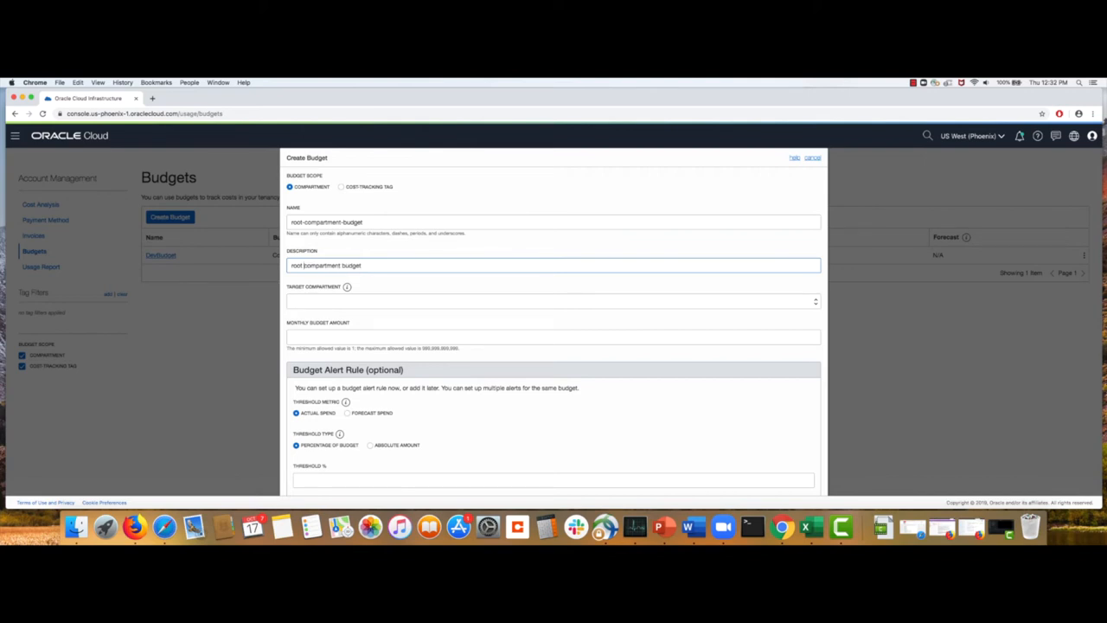
click(554, 301)
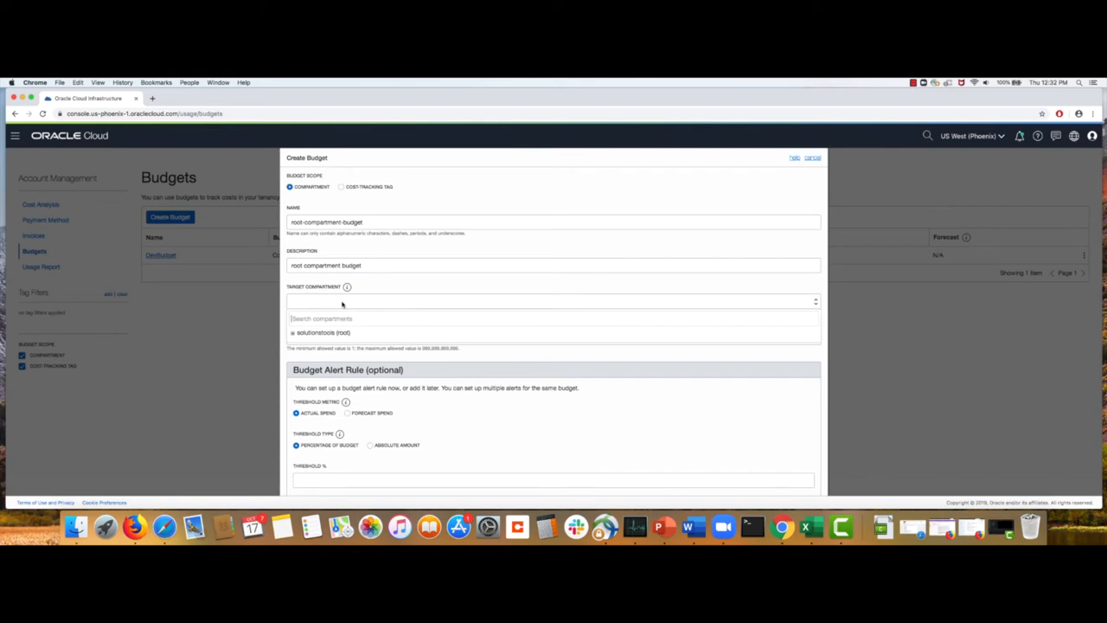
text(karan)
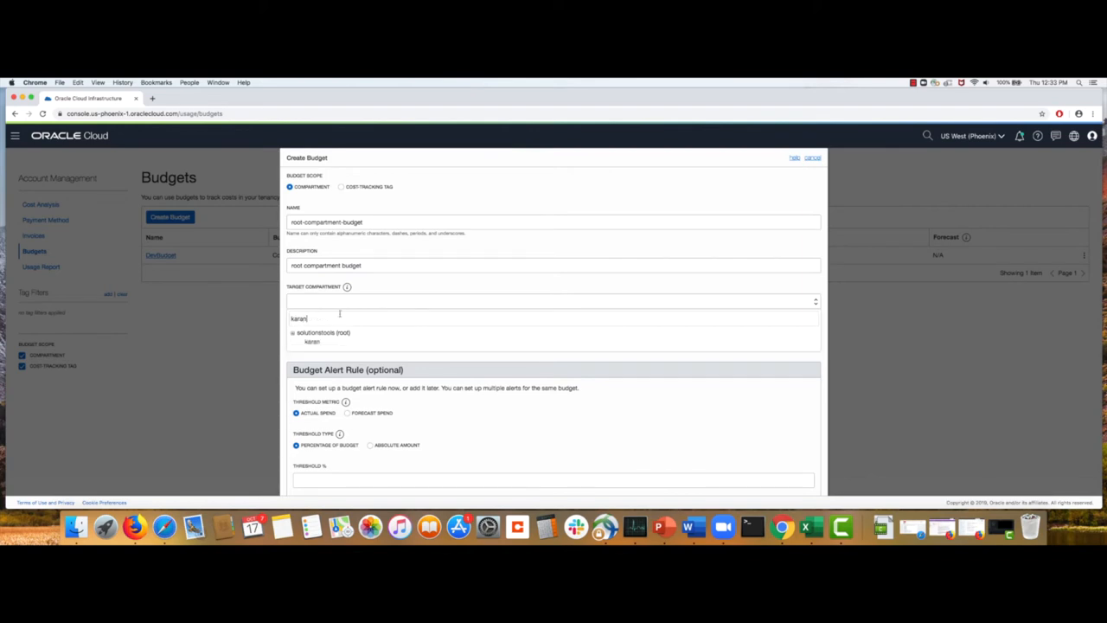
click(312, 340)
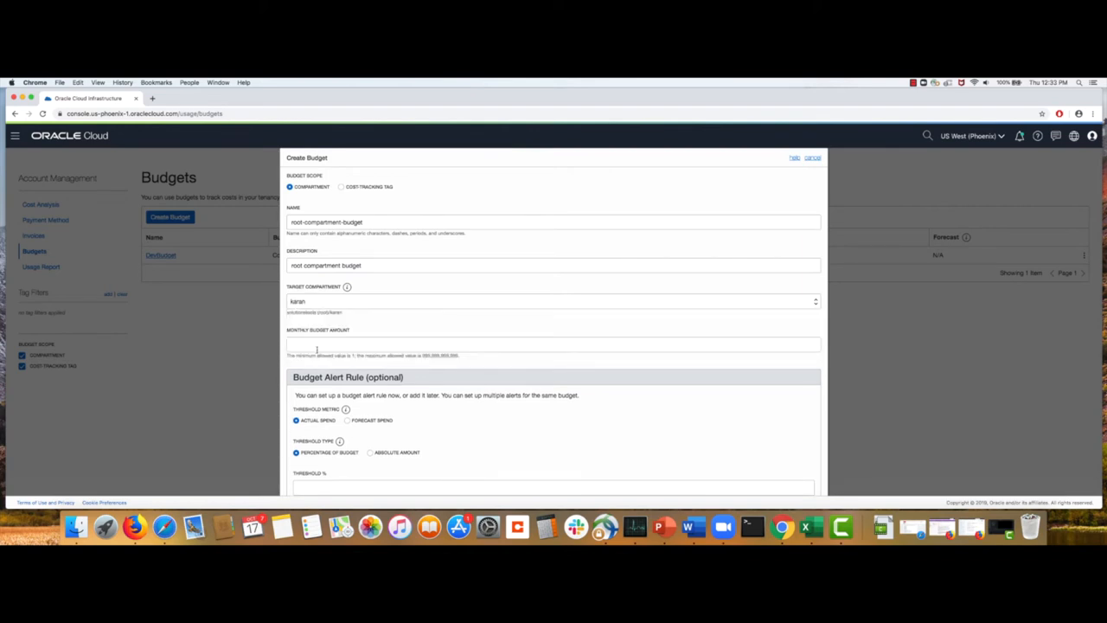
click(553, 344)
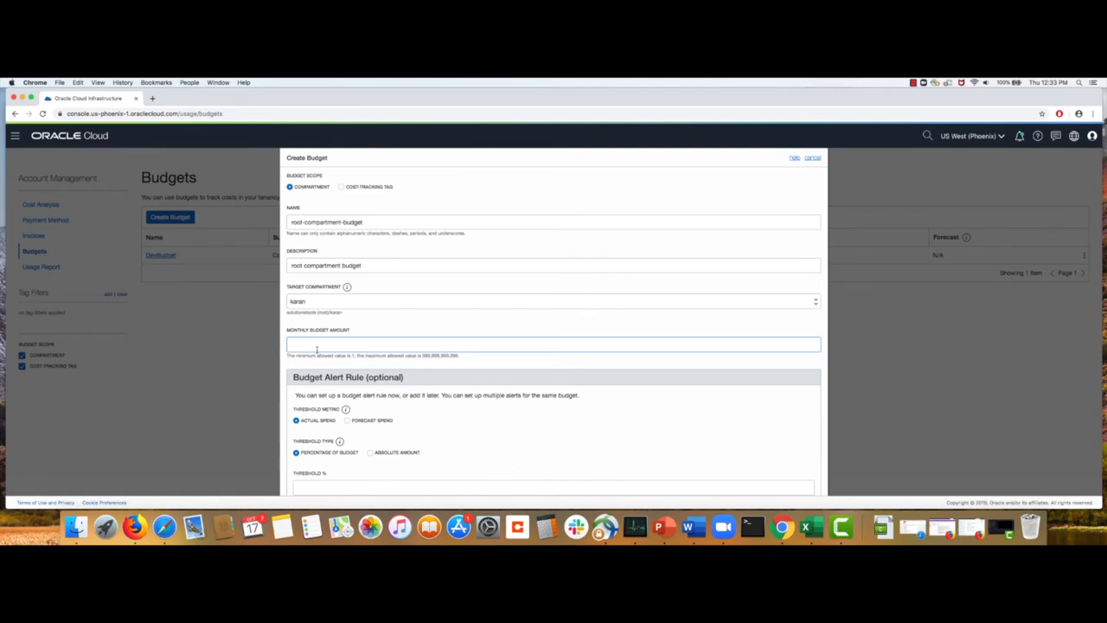
text(100)
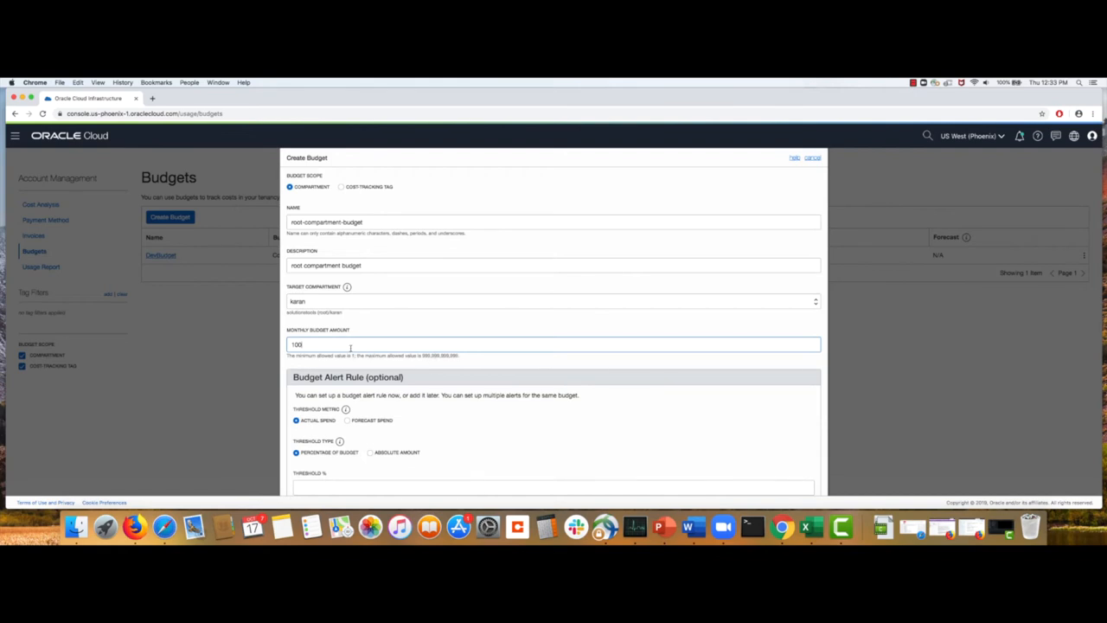
scroll(down, 3)
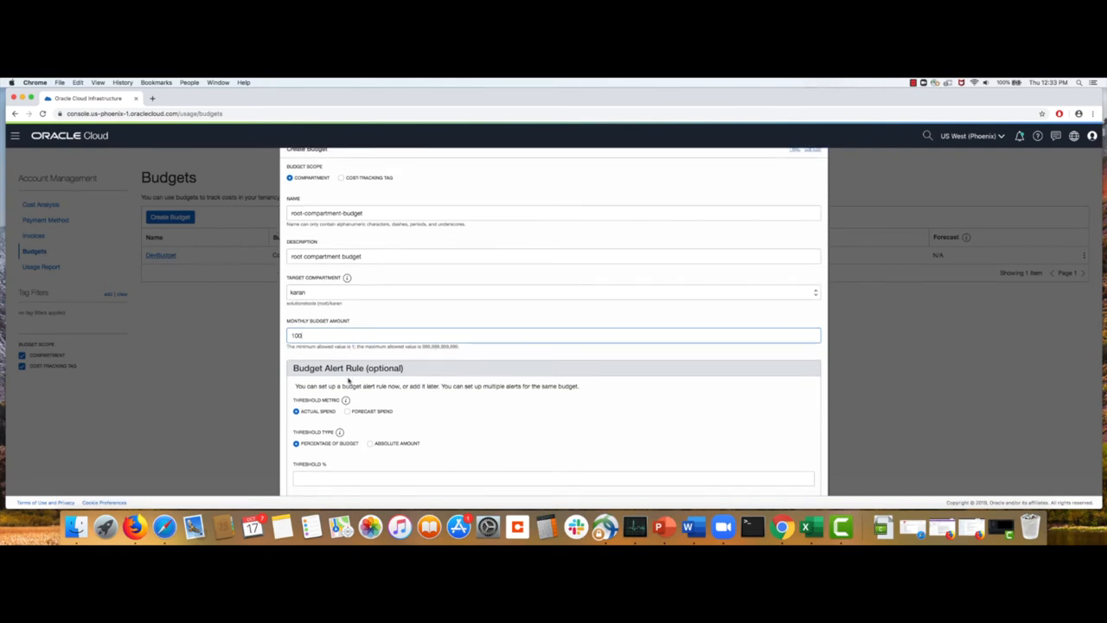
scroll(down, 3)
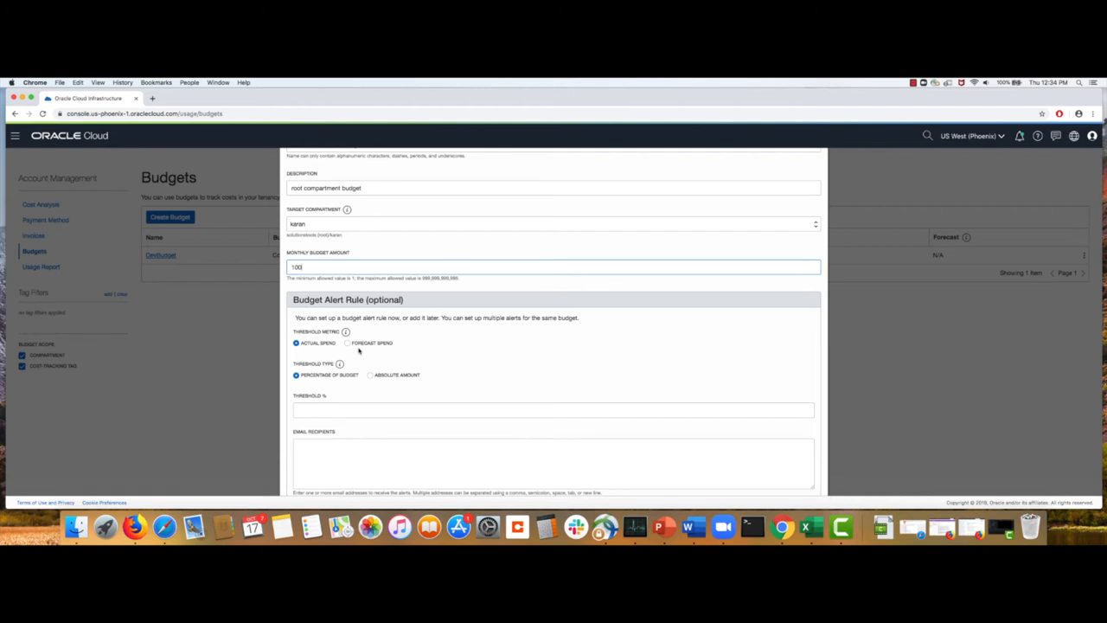
mouse_move(350, 359)
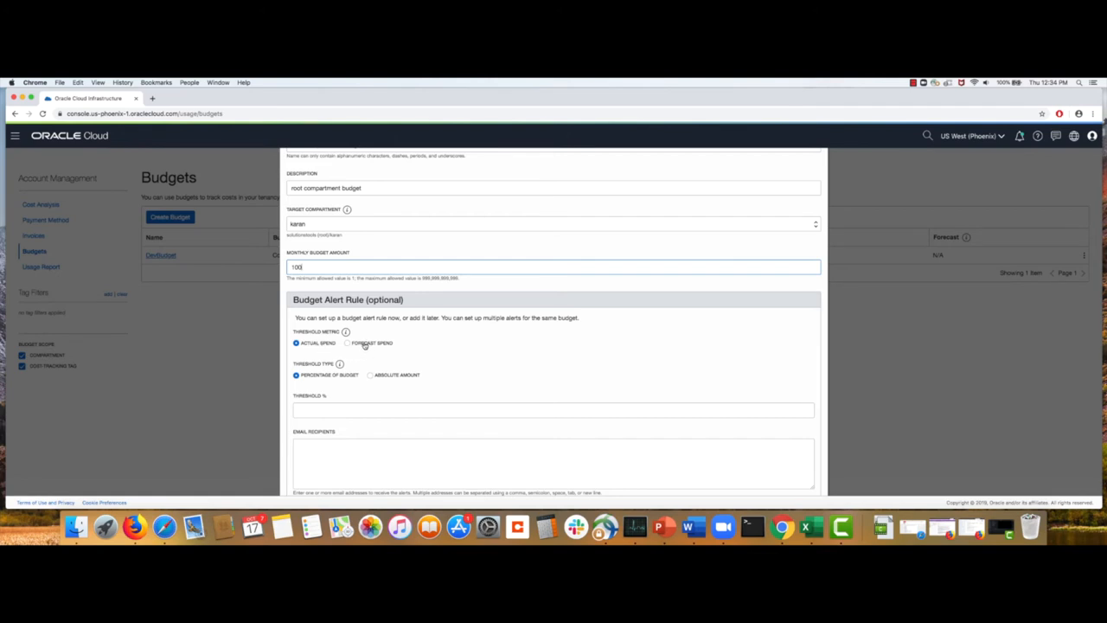
Keep the alert rule on Actual Spend and set an 80% threshold.
click(347, 342)
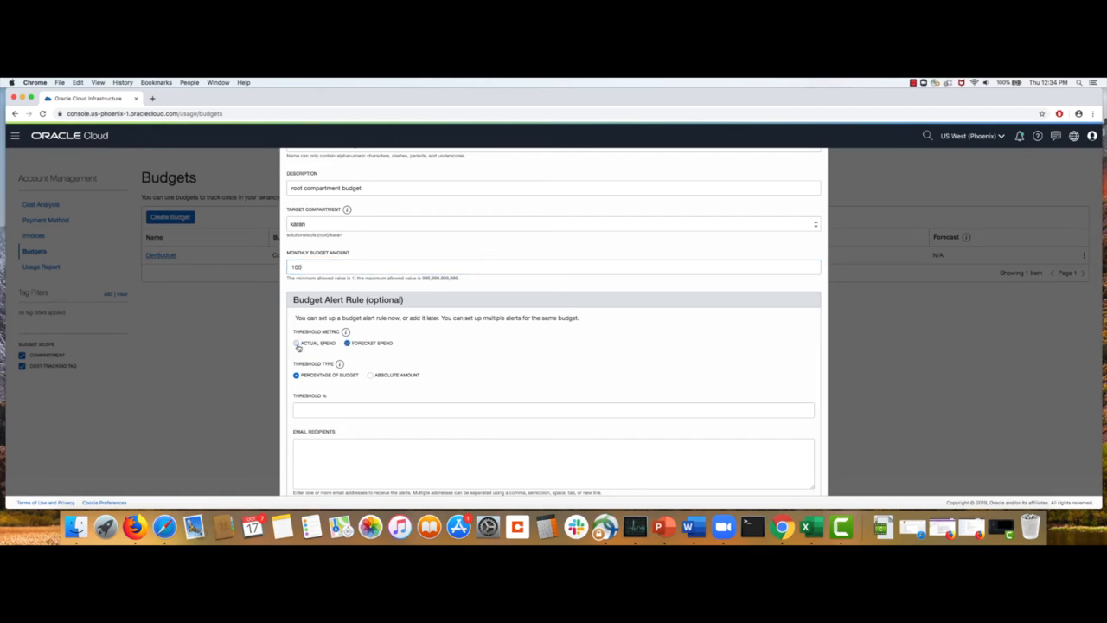
click(296, 343)
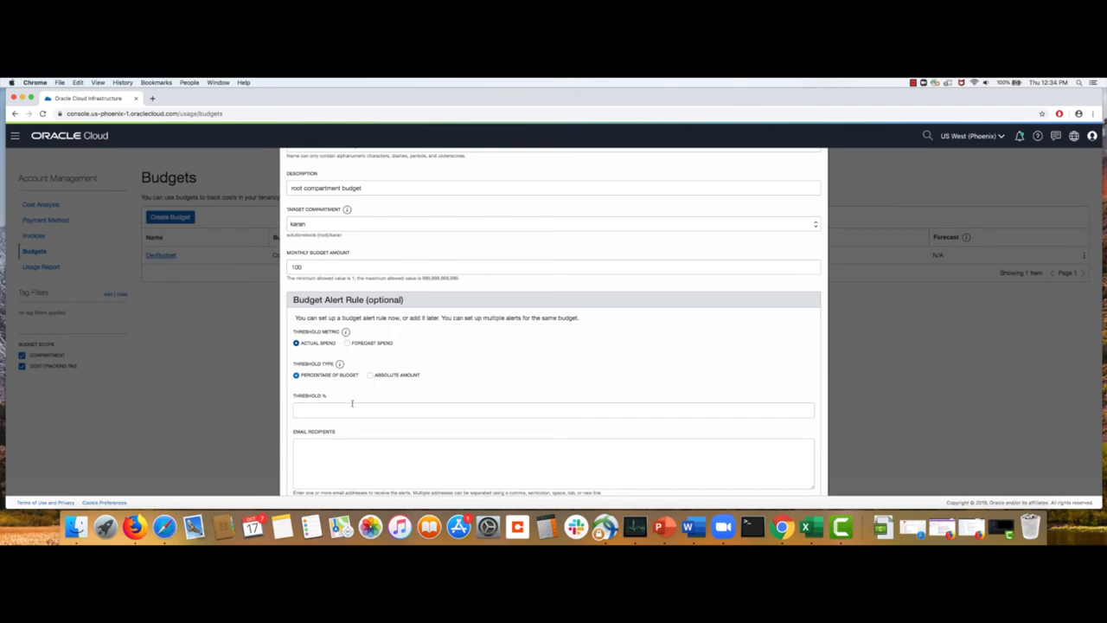
click(553, 409)
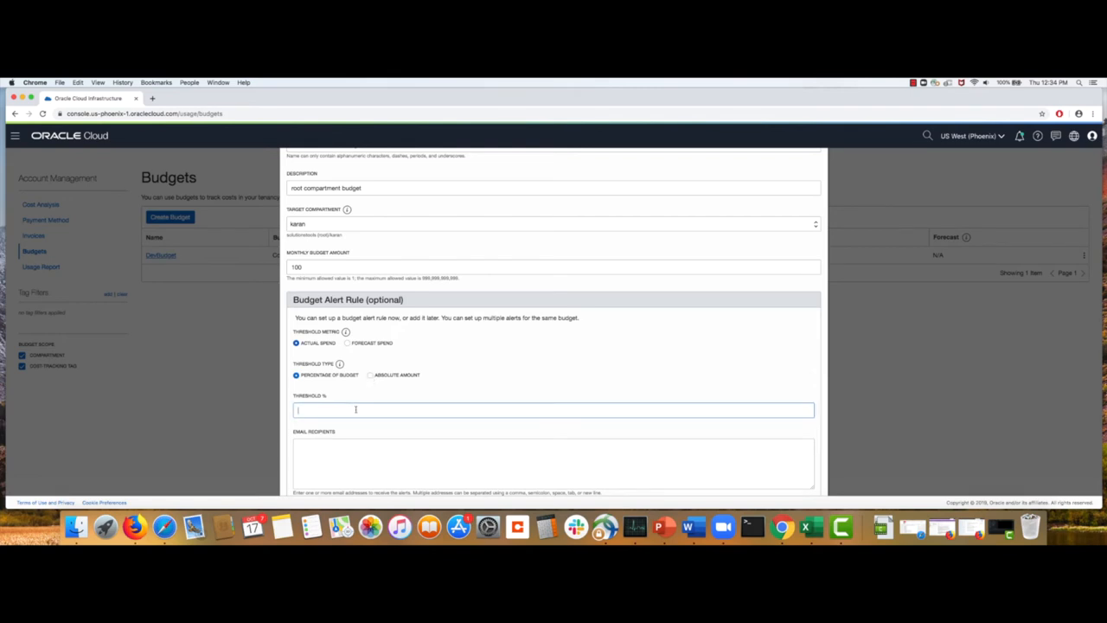
text(80%)
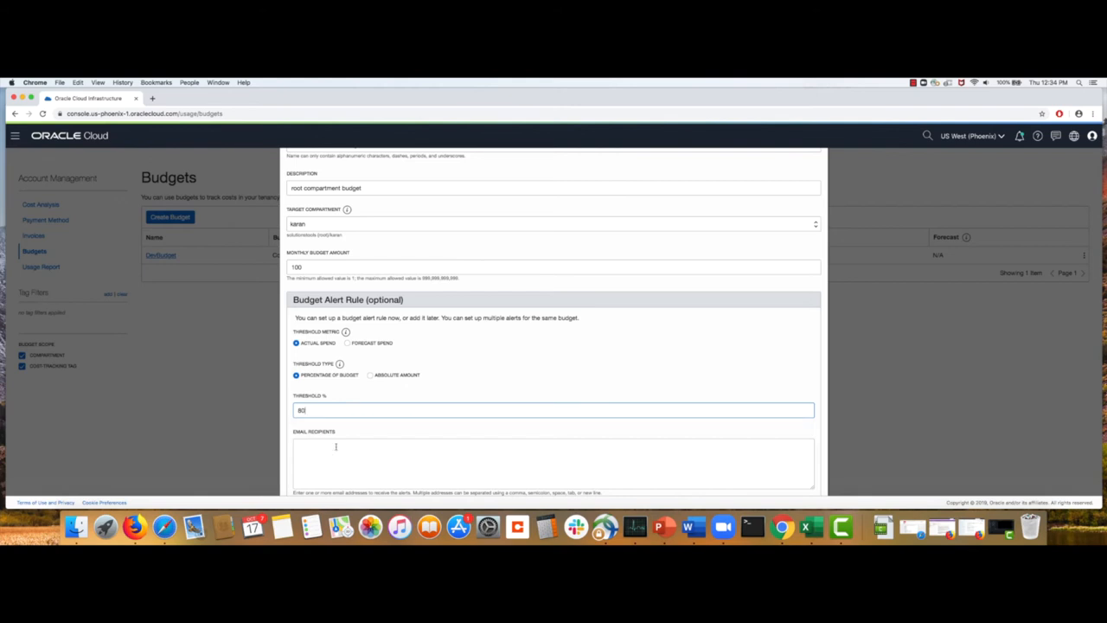
click(553, 463)
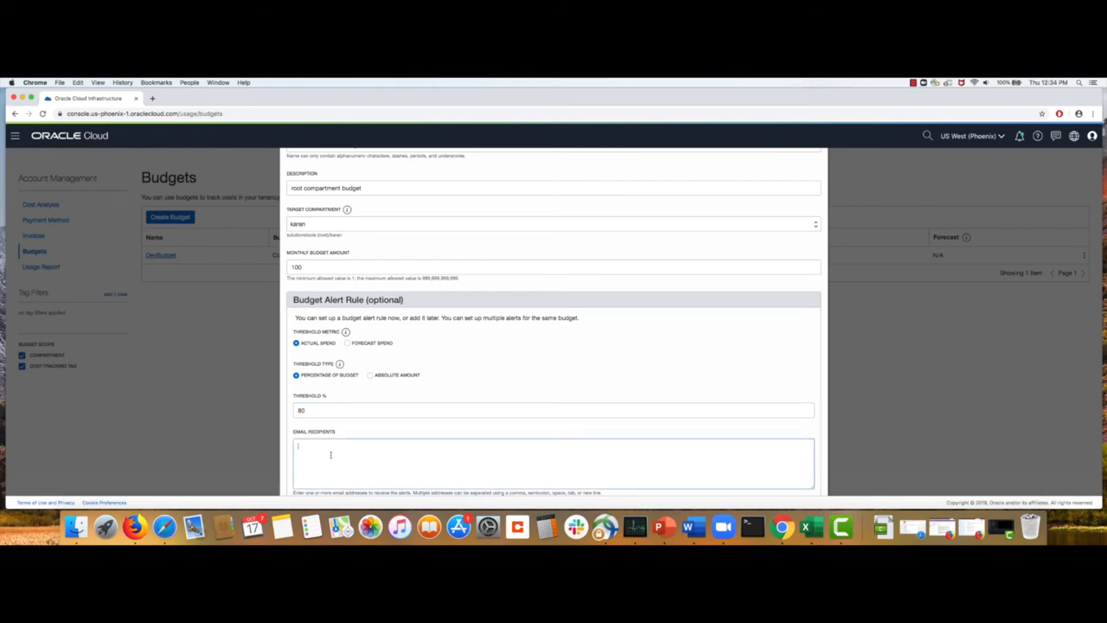
scroll(down, 3)
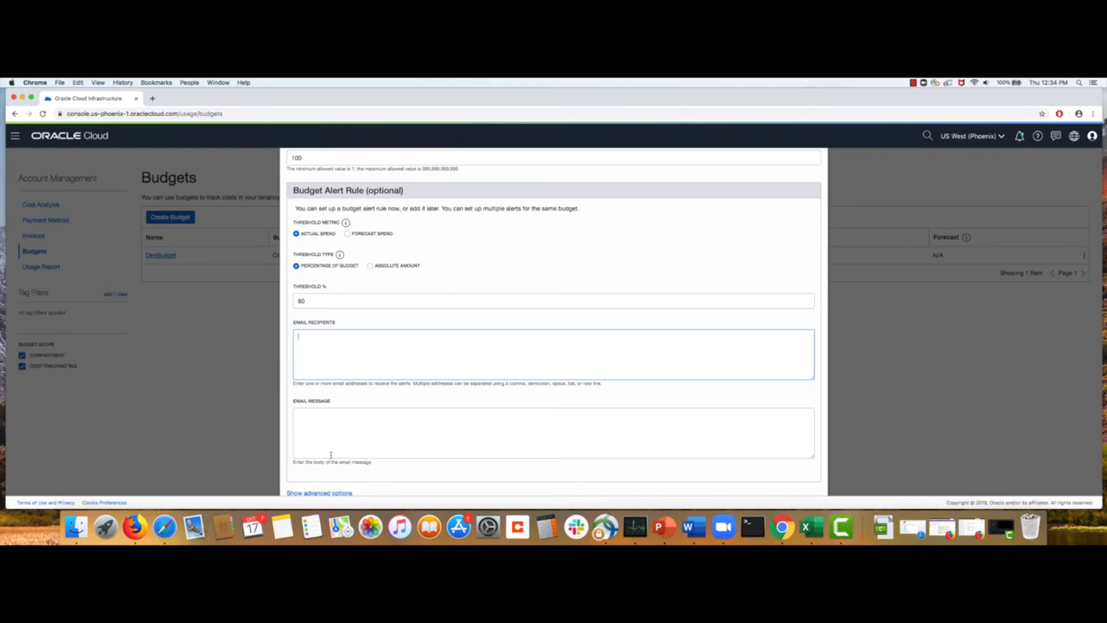
text(@oracl)
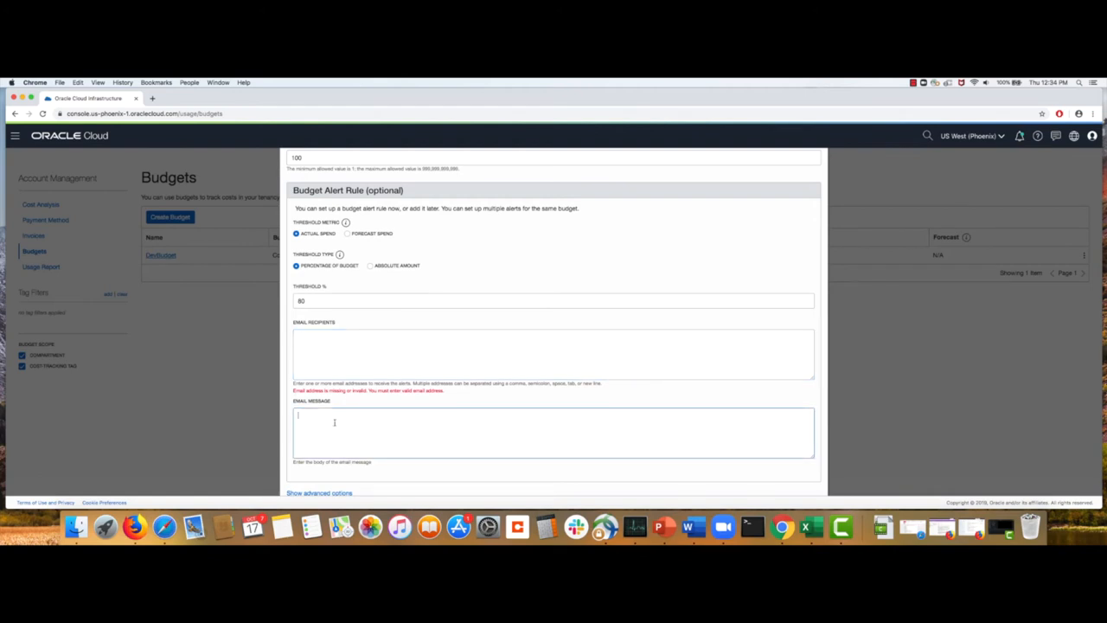
text(Bu)
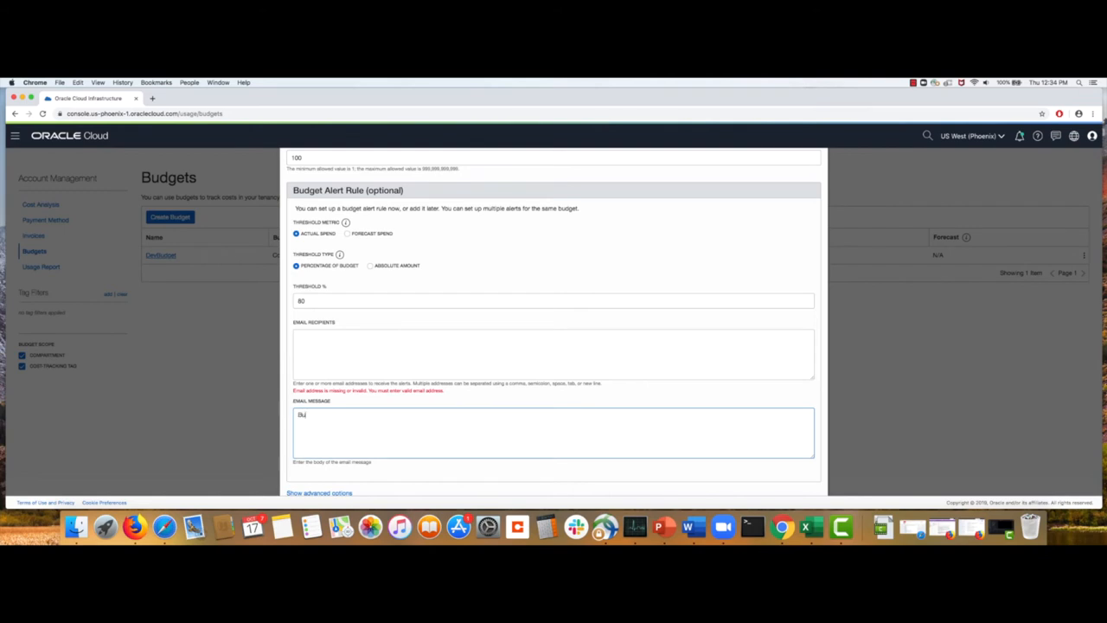
text(OCI)
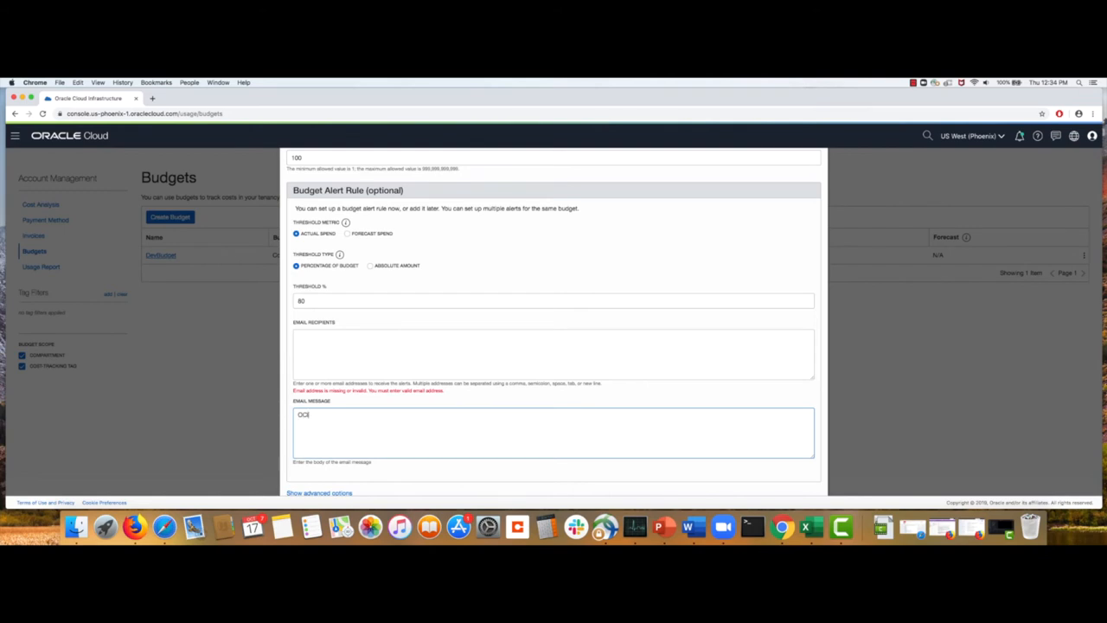
text(budget alert)
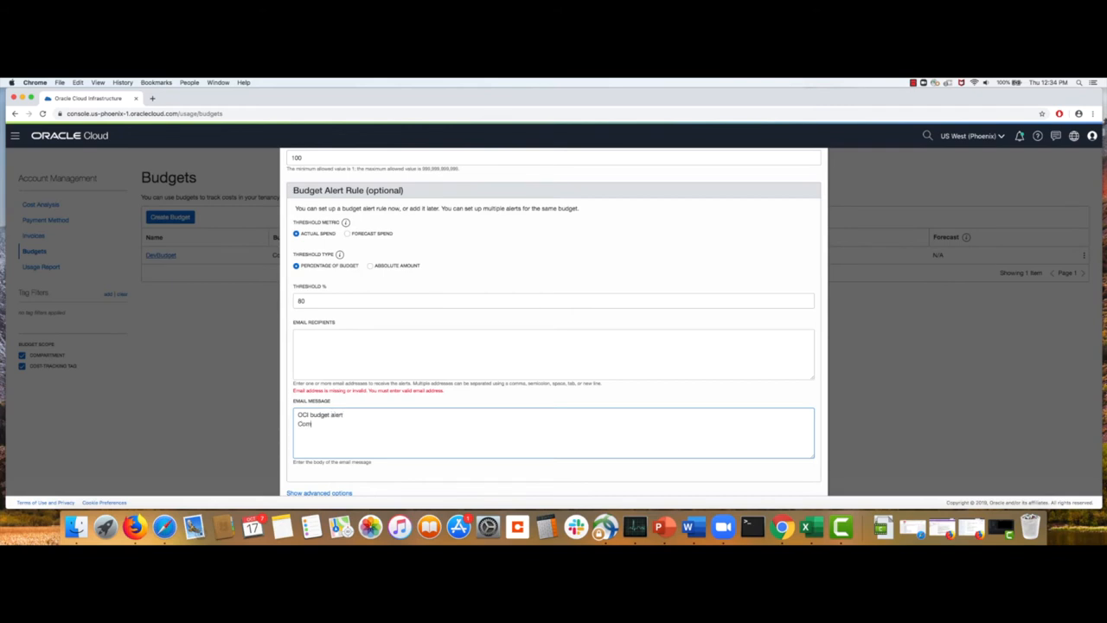
Add 'Compartment: root', 'threshold: 80%' and 'total budget:' lines to the message.
text(Compartment: root)
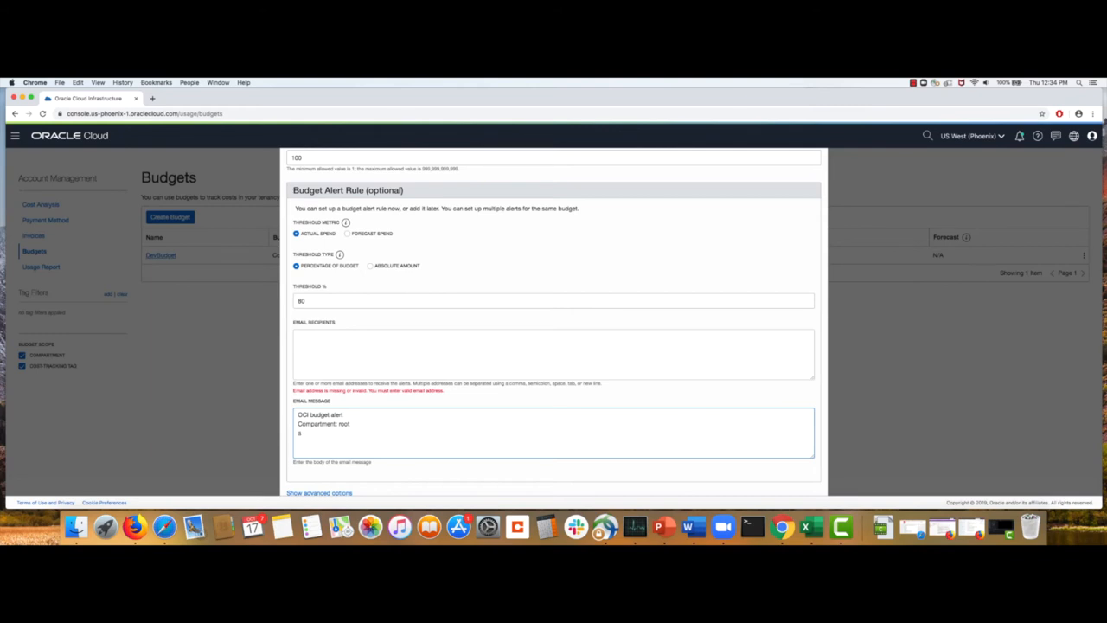
text(threshol)
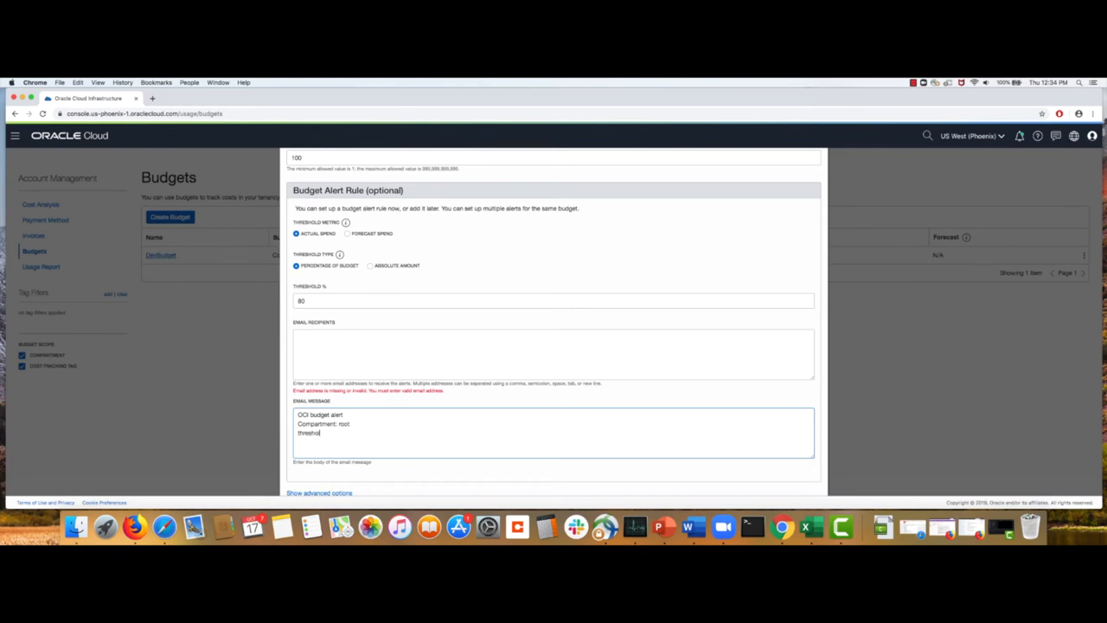
text(d: 8)
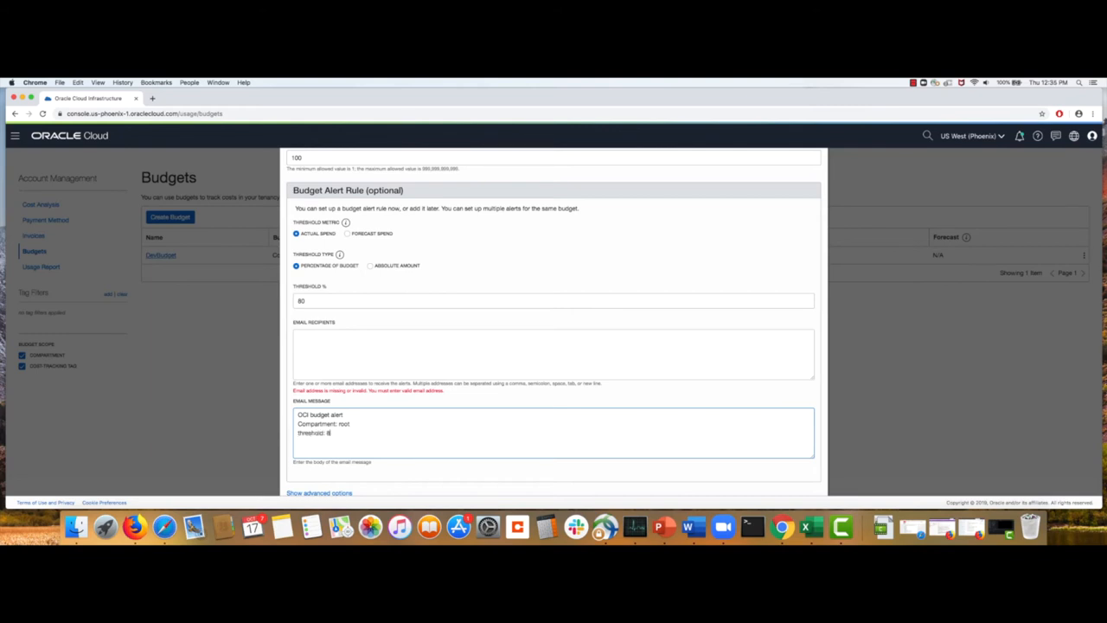
text(0%)
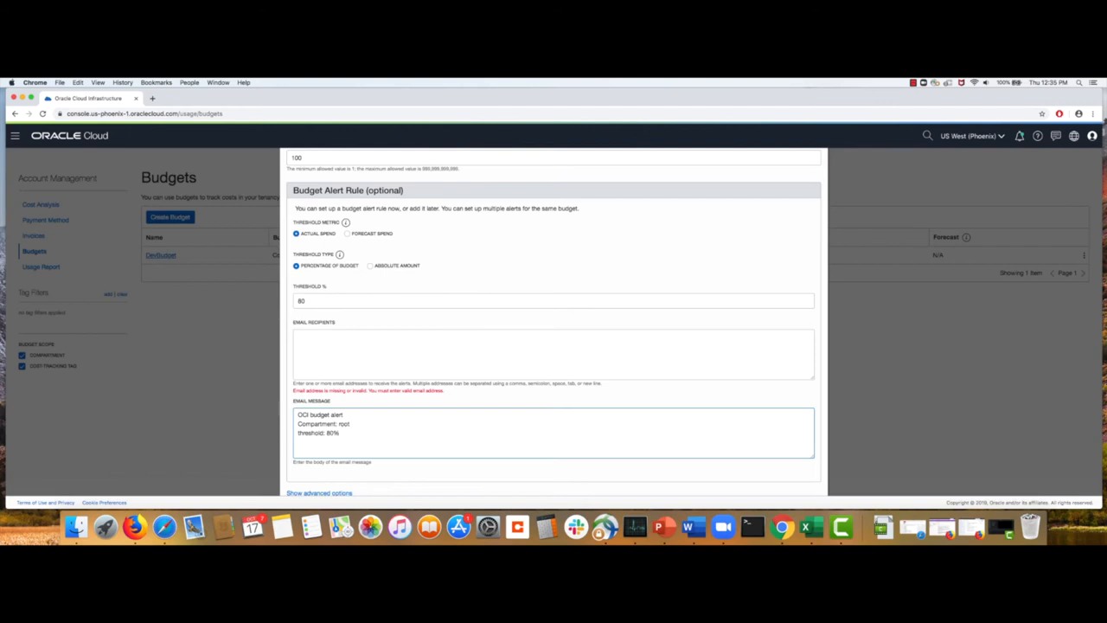
text(total budget)
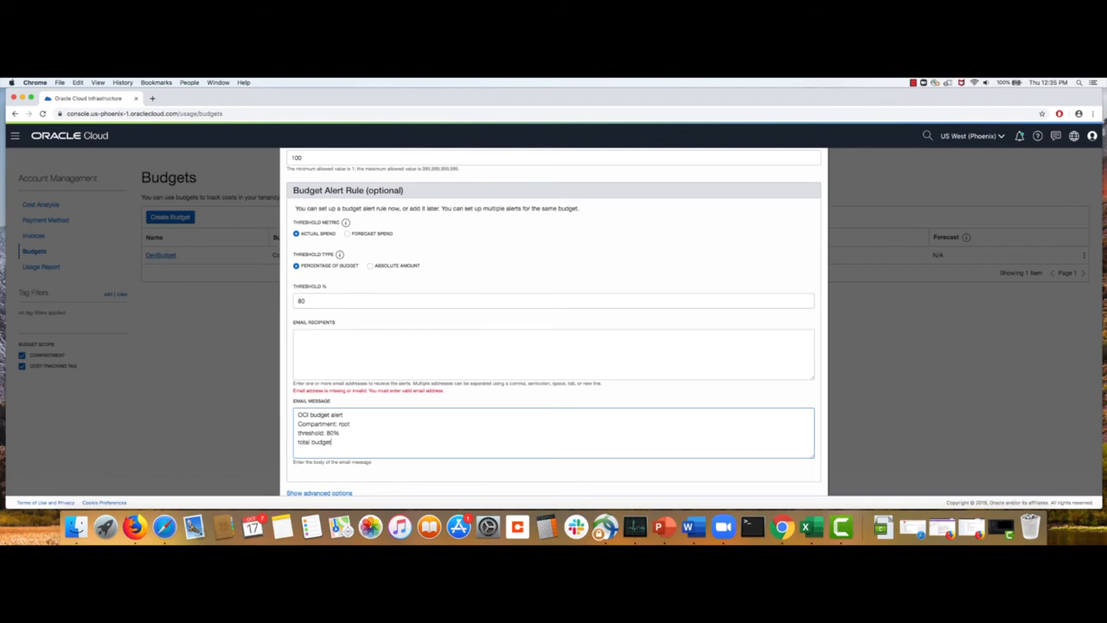
text(: $100)
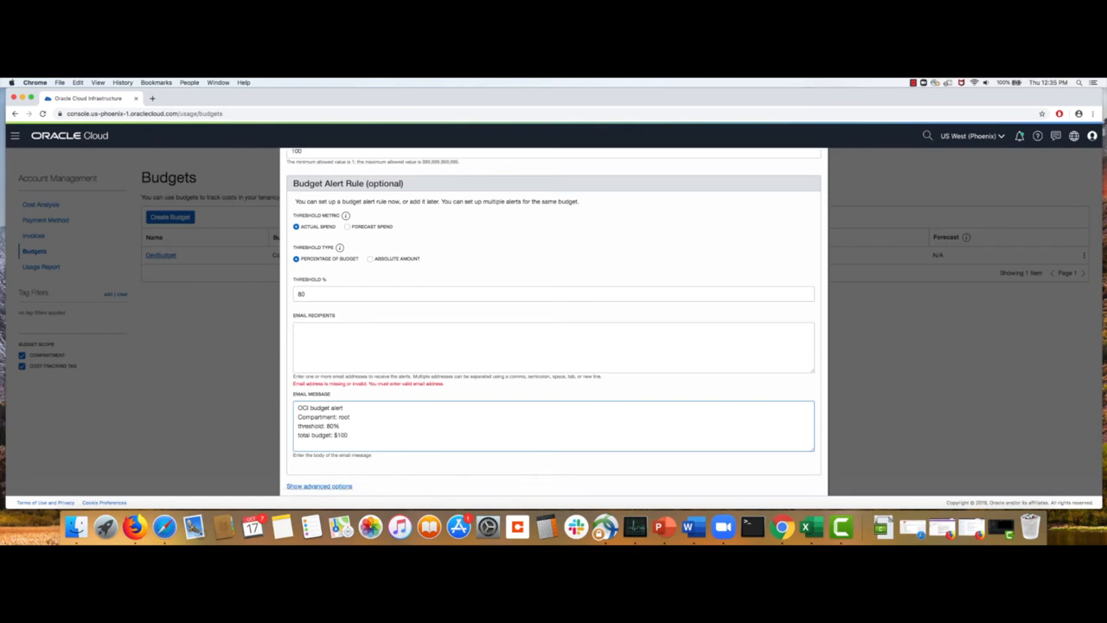
Create root-compartment-budget with its alert rule.
scroll(down, 3)
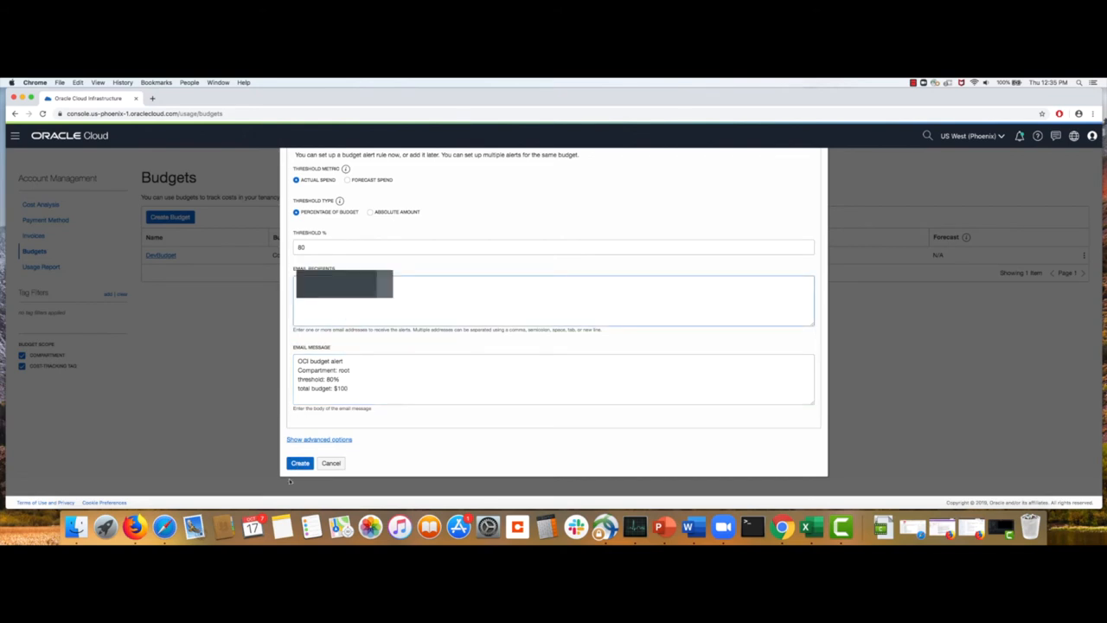
click(299, 462)
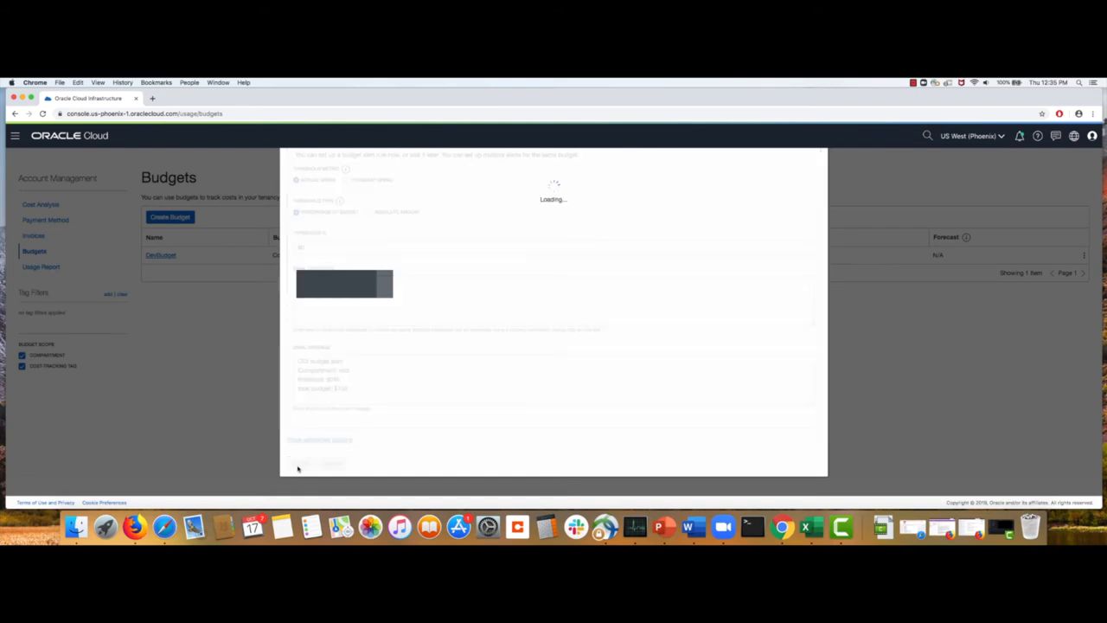
click(298, 462)
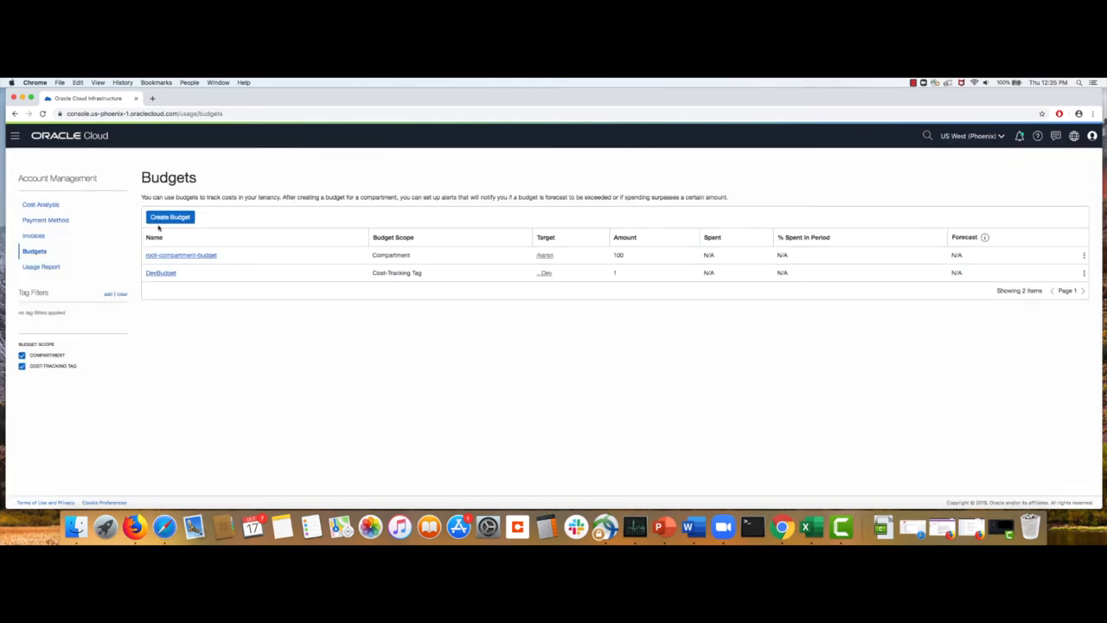
Start a budget scoped to cost-tracking tag CostCenter, key costcenter, value Dev.
click(169, 217)
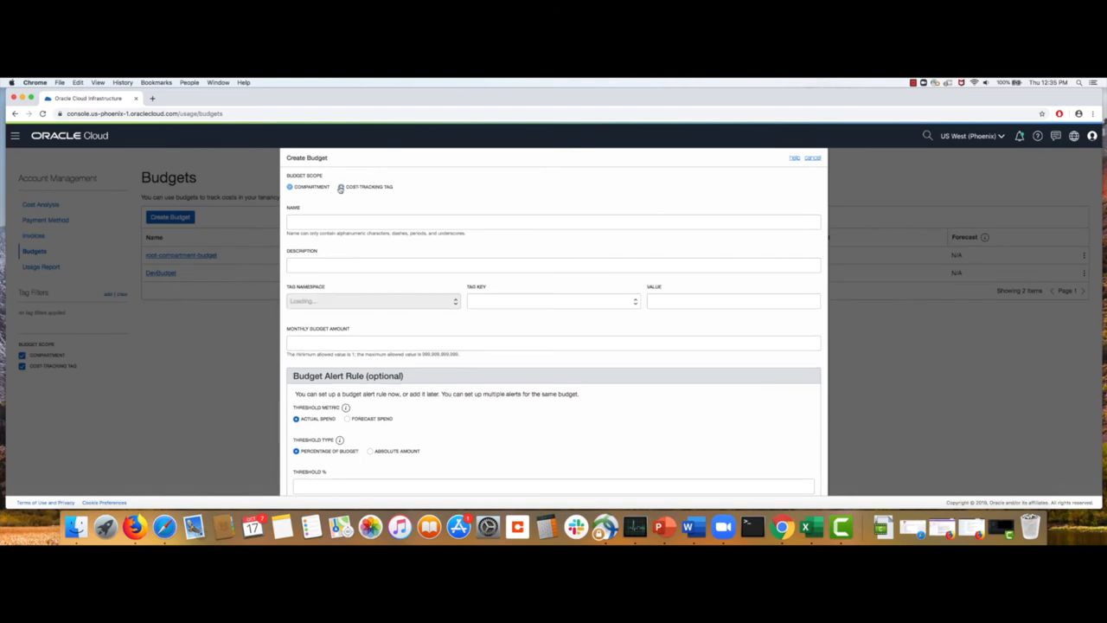
click(340, 187)
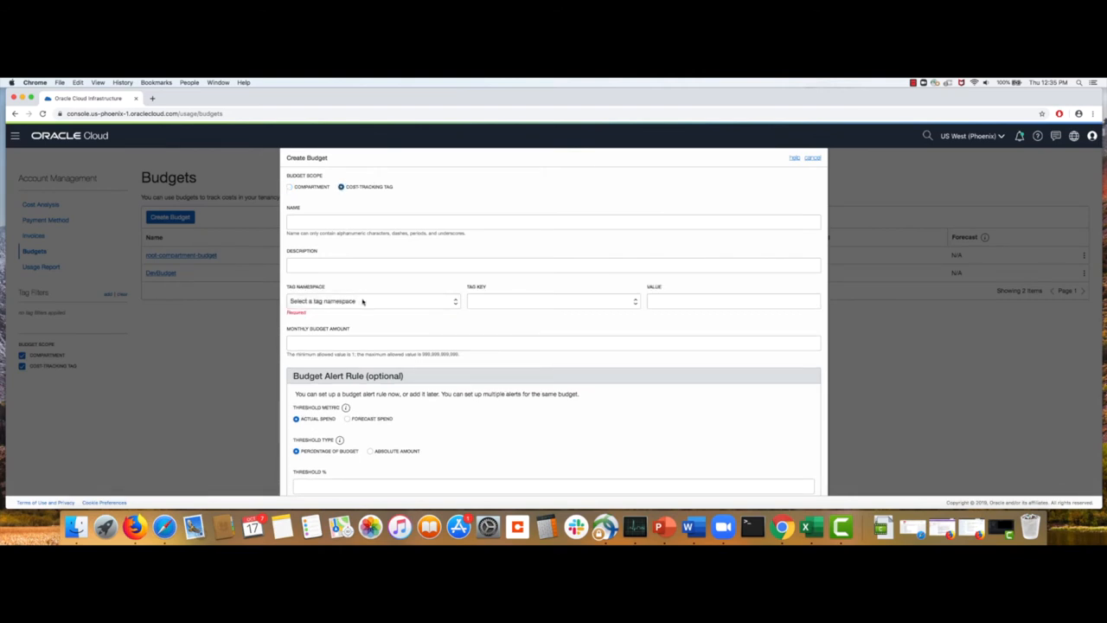
click(372, 300)
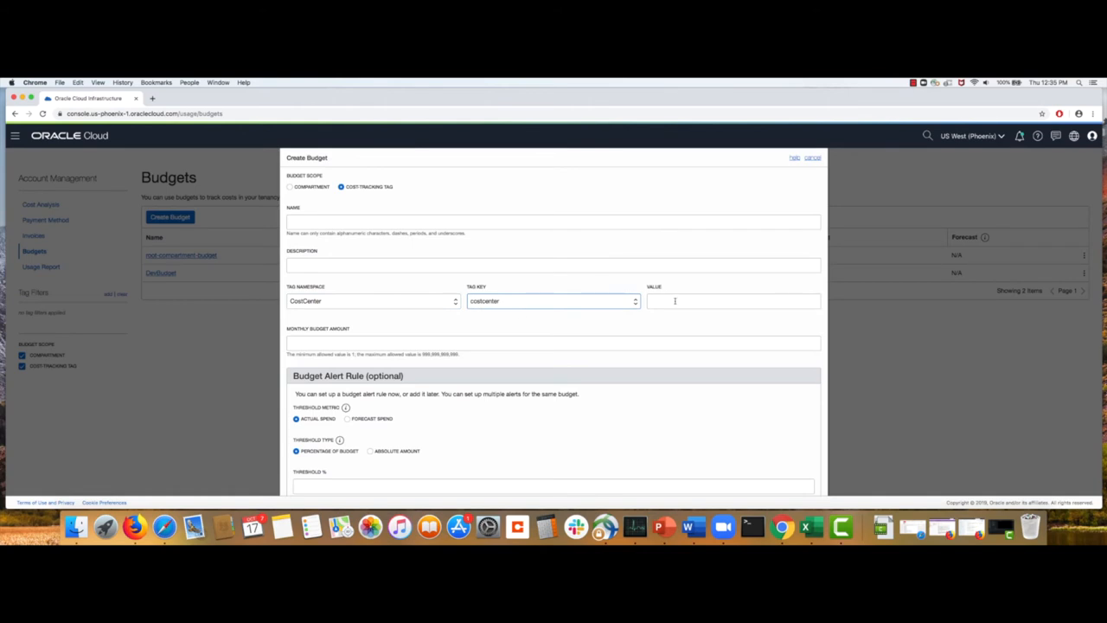
click(732, 300)
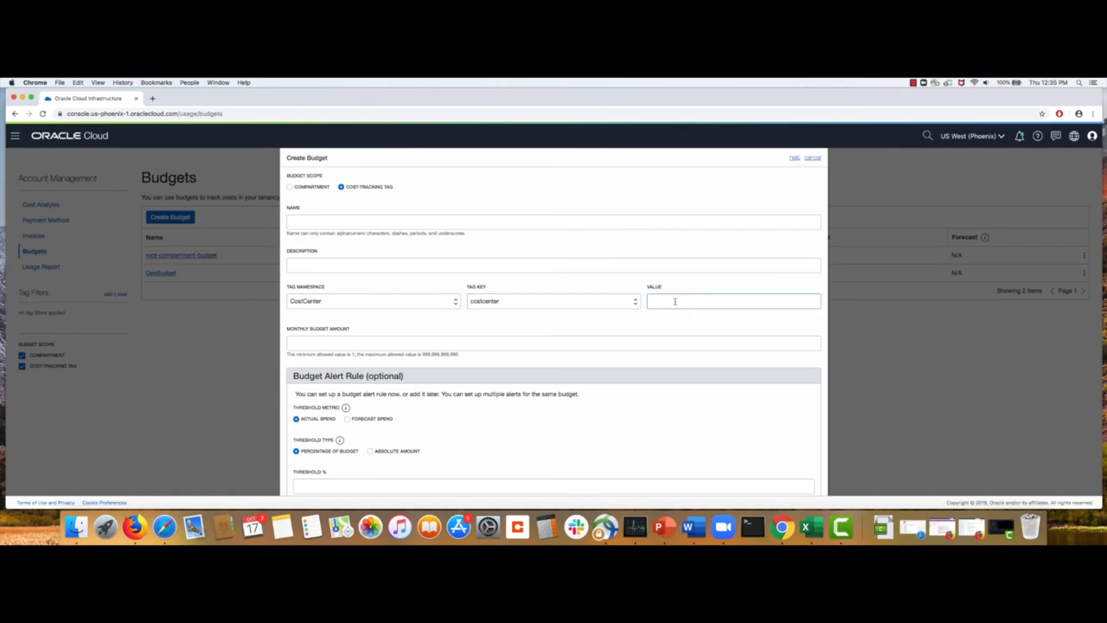
text(De)
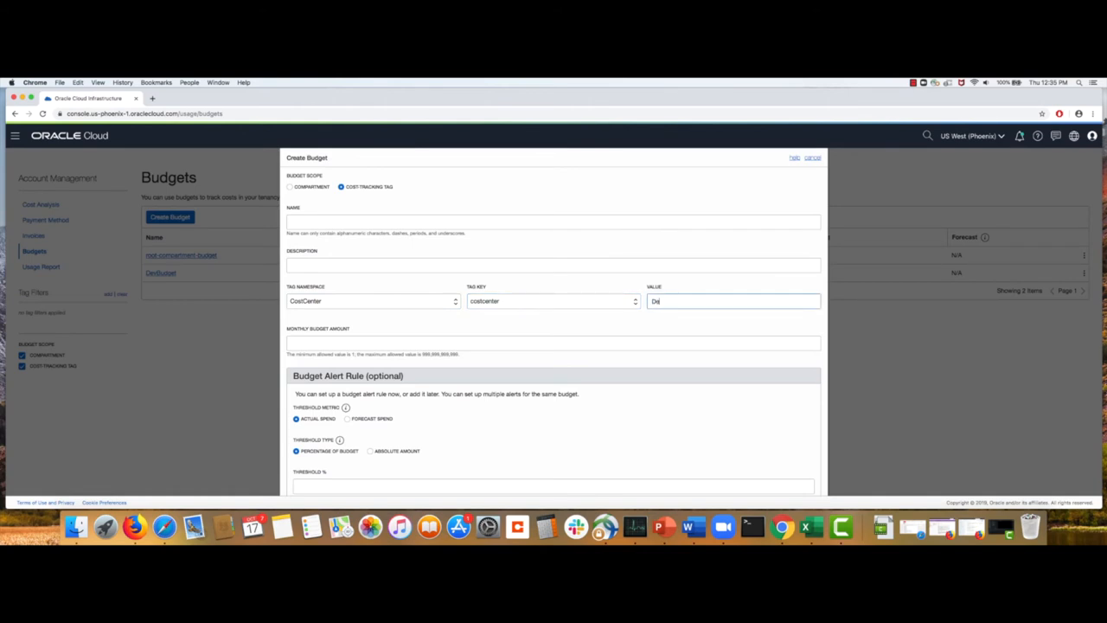
text(v)
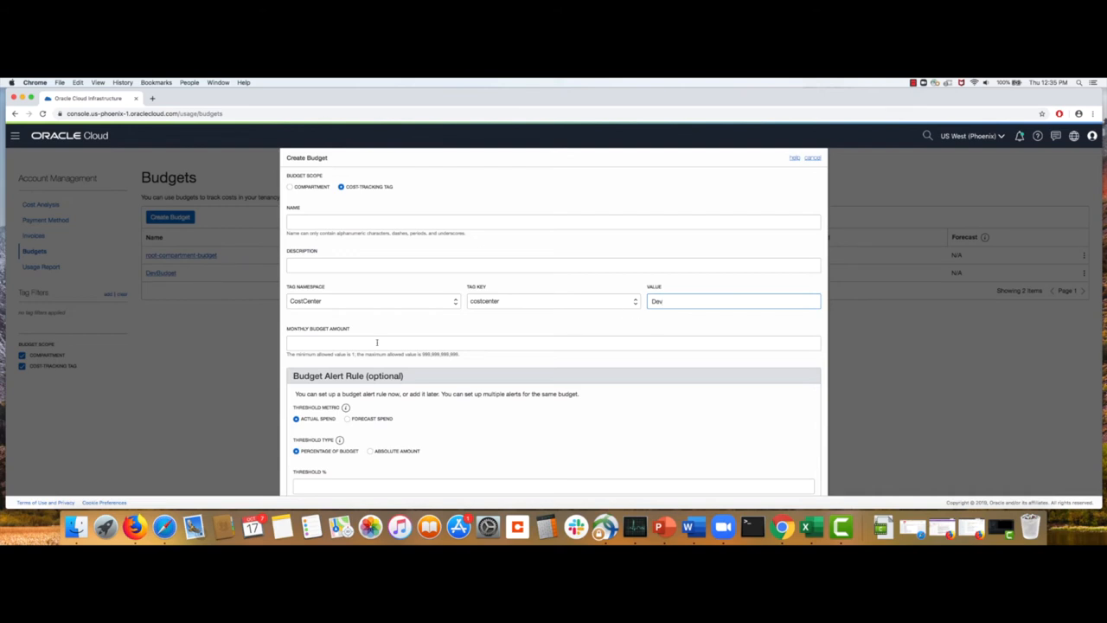
scroll(down, 3)
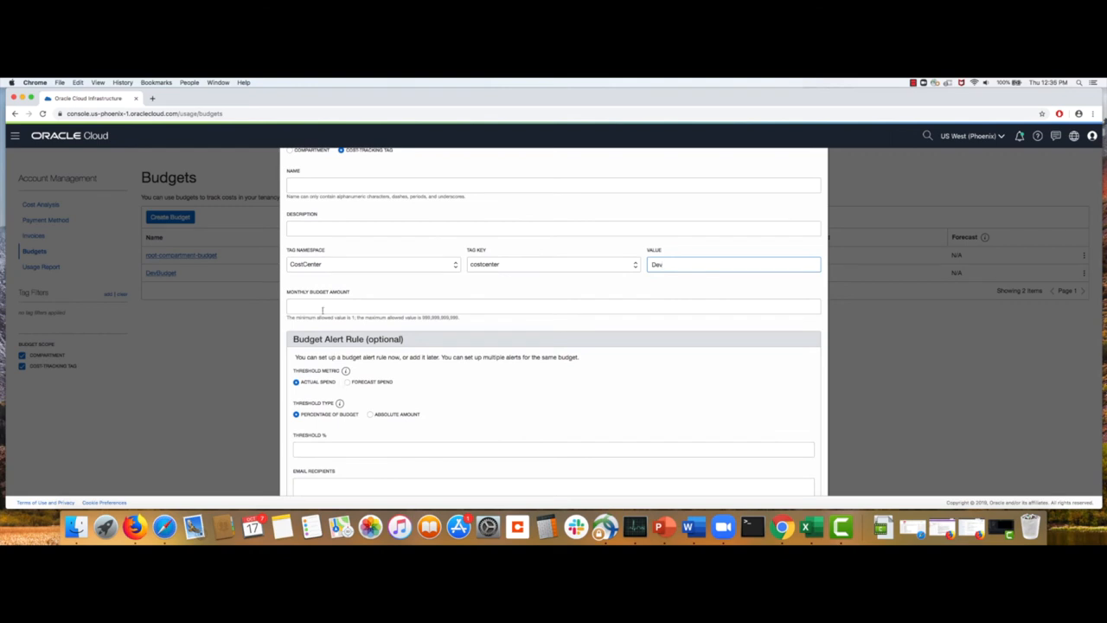
scroll(up, 3)
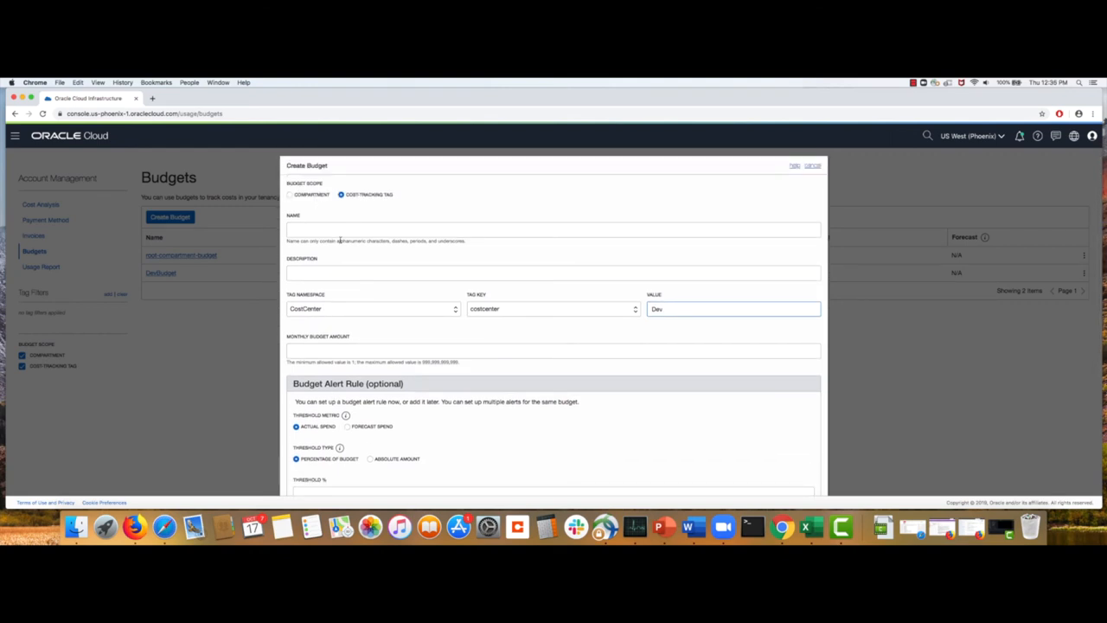
scroll(down, 3)
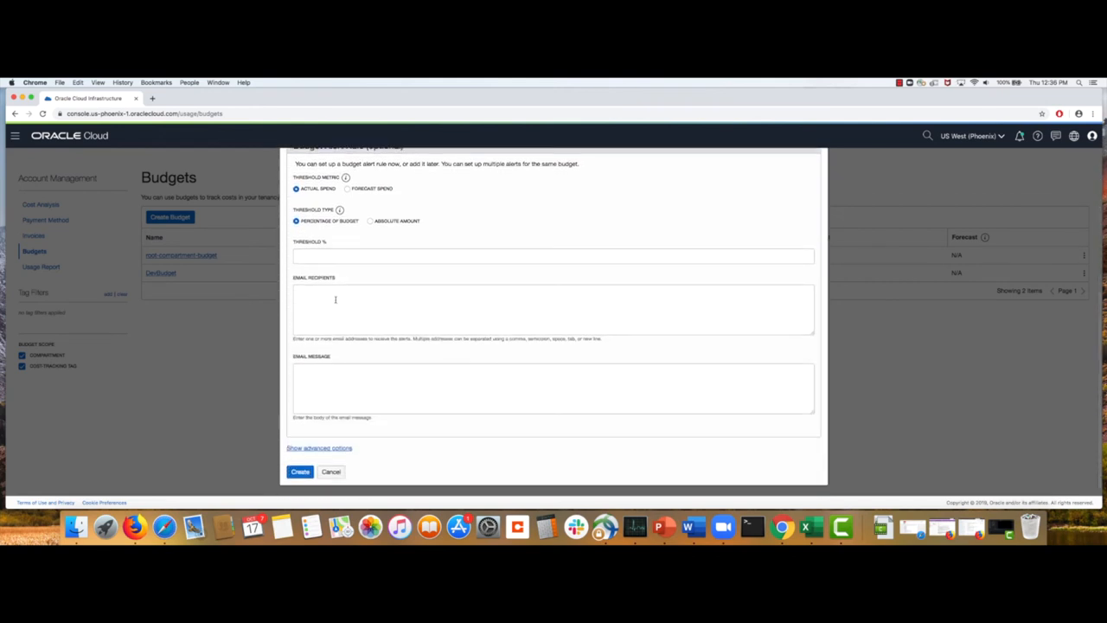
Discard the tag-scoped form and delete root-compartment-budget.
click(331, 471)
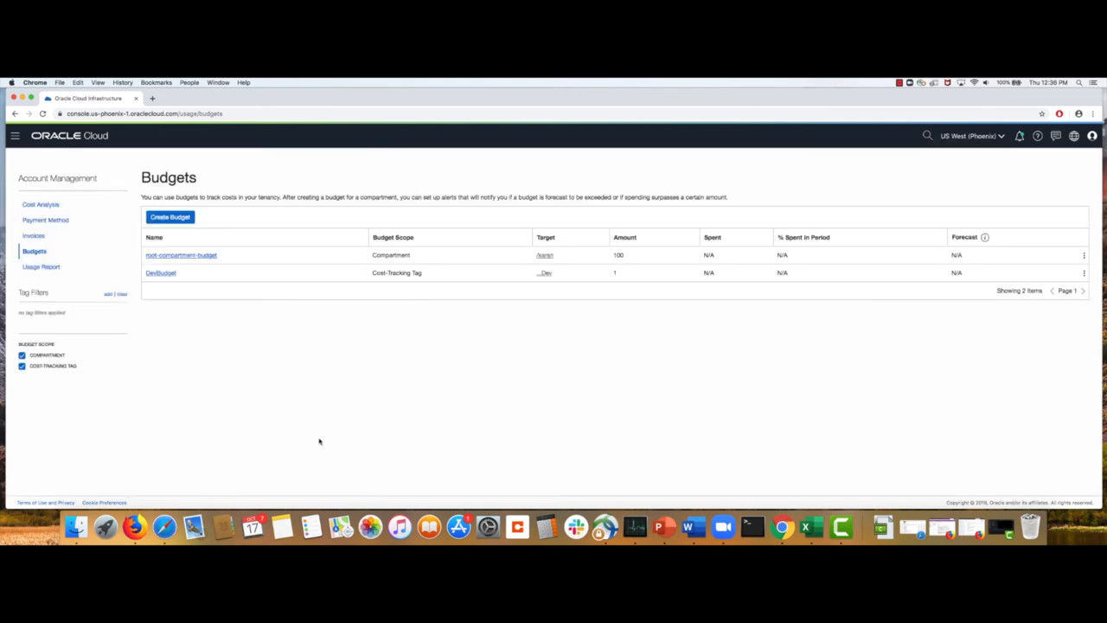
mouse_move(845, 304)
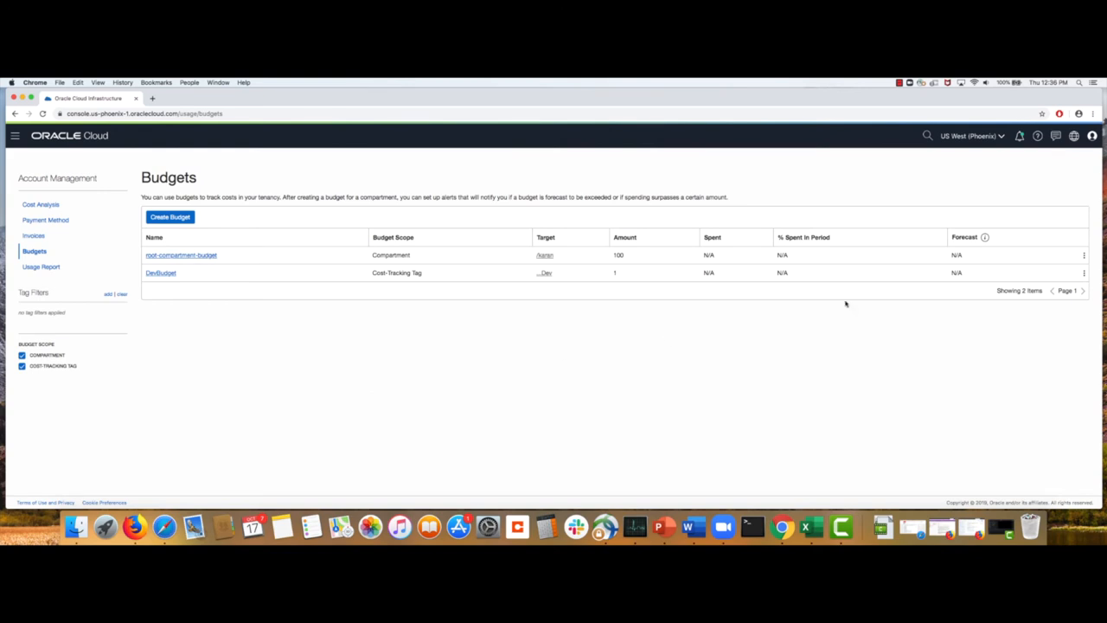
click(1083, 254)
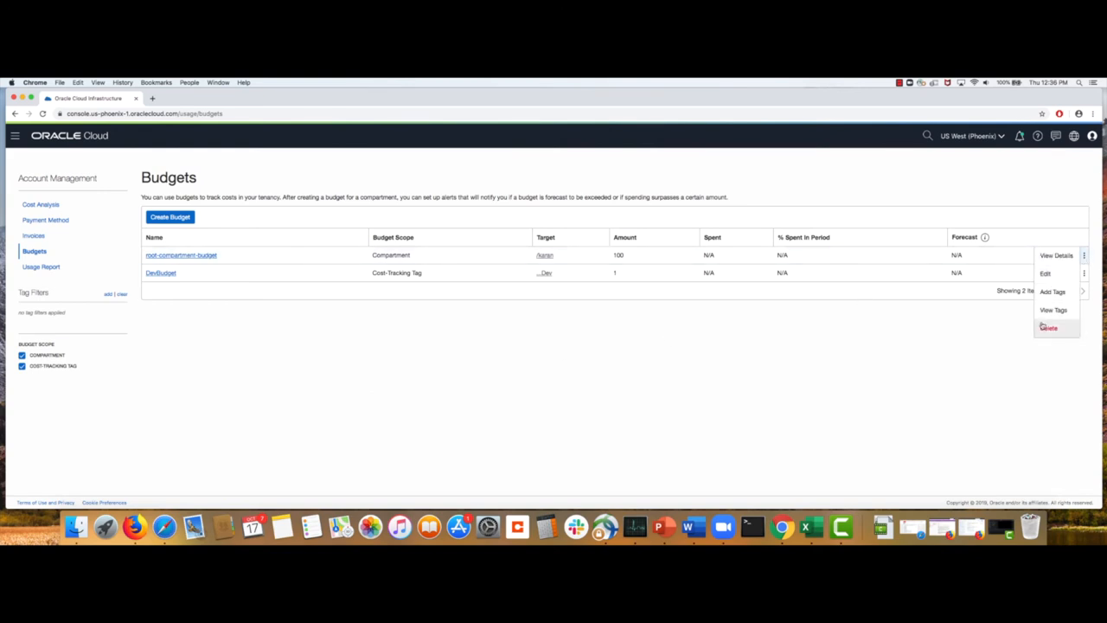
click(1048, 327)
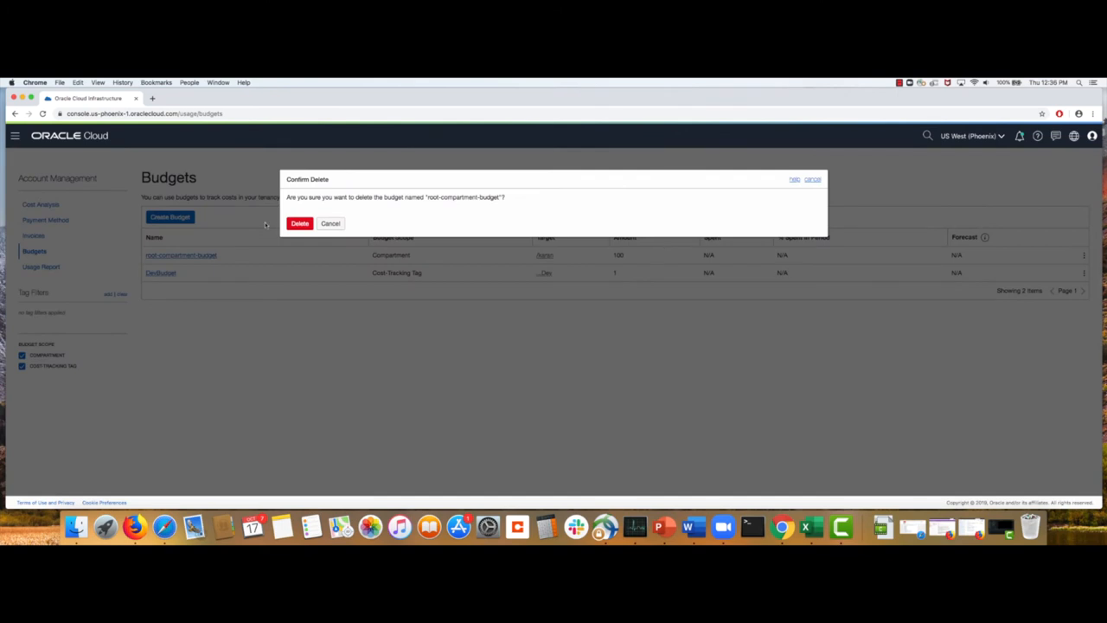
click(299, 223)
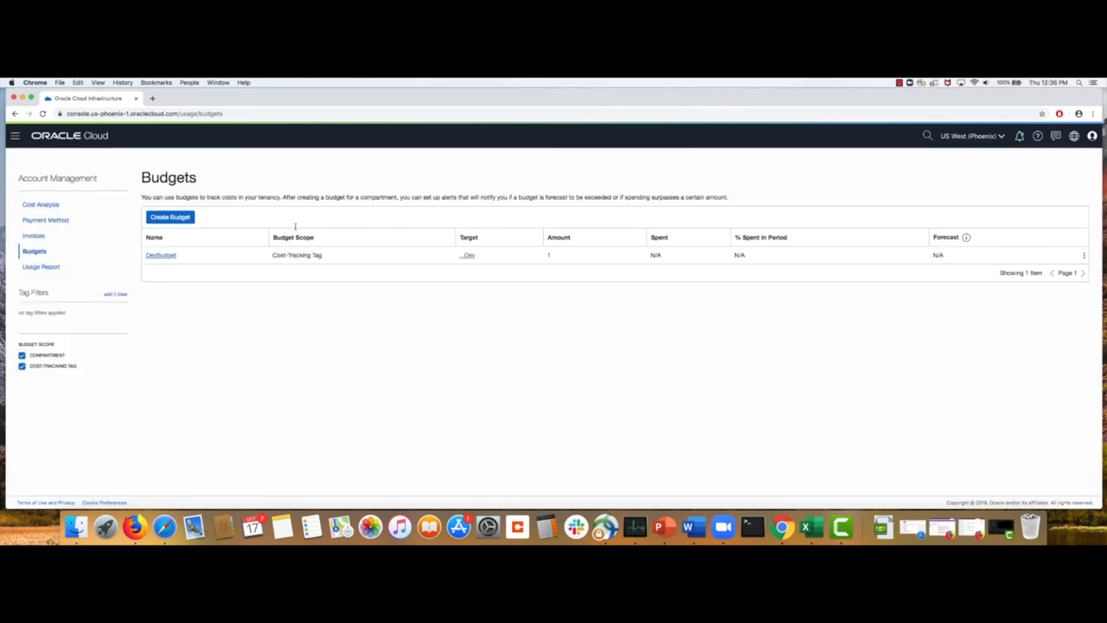
mouse_move(268, 317)
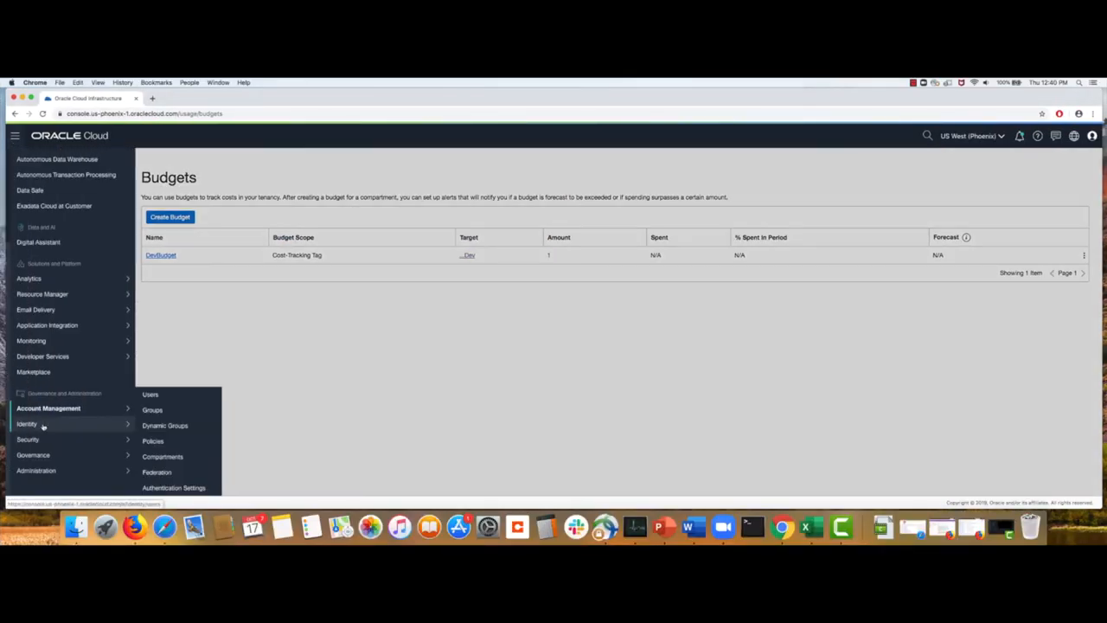
mouse_move(76, 424)
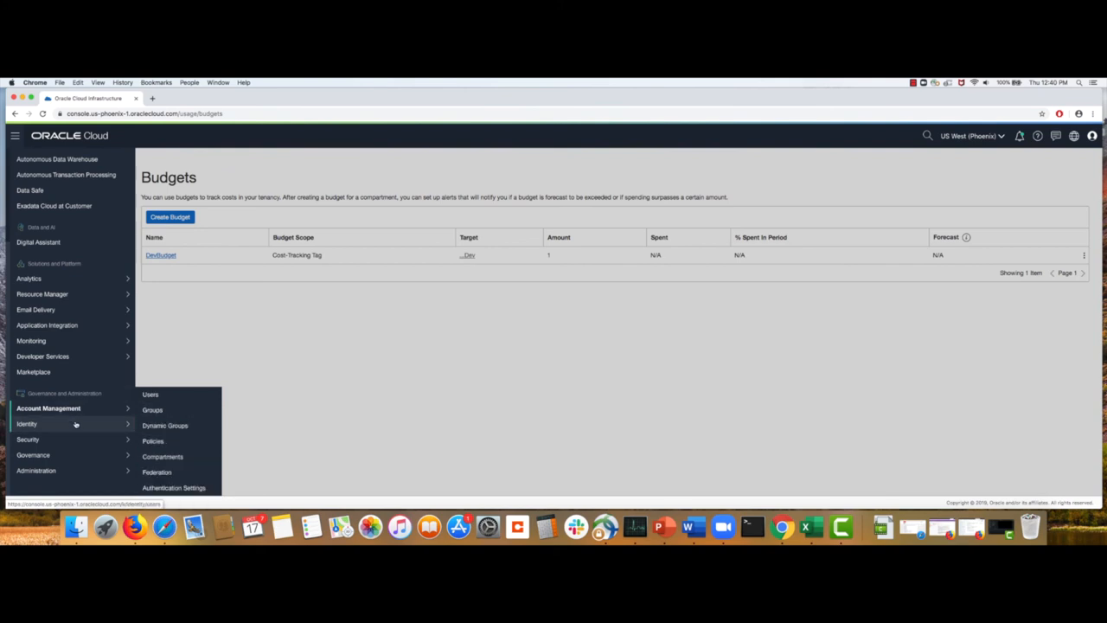
mouse_move(152, 441)
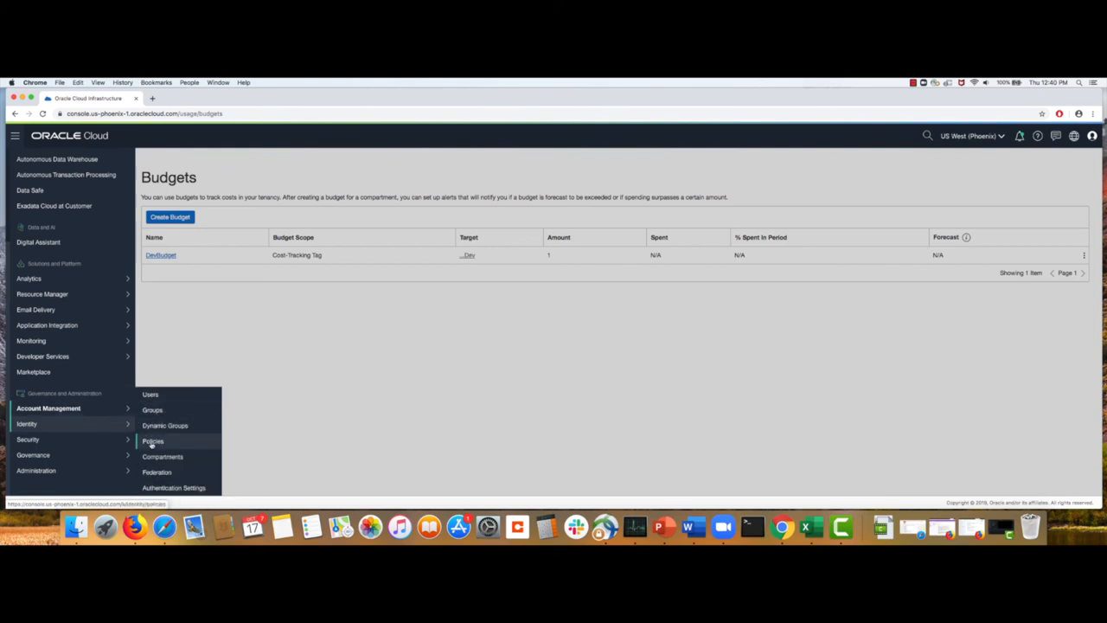
Open Identity > Policies and view the UsageReports policy's two statements.
click(152, 440)
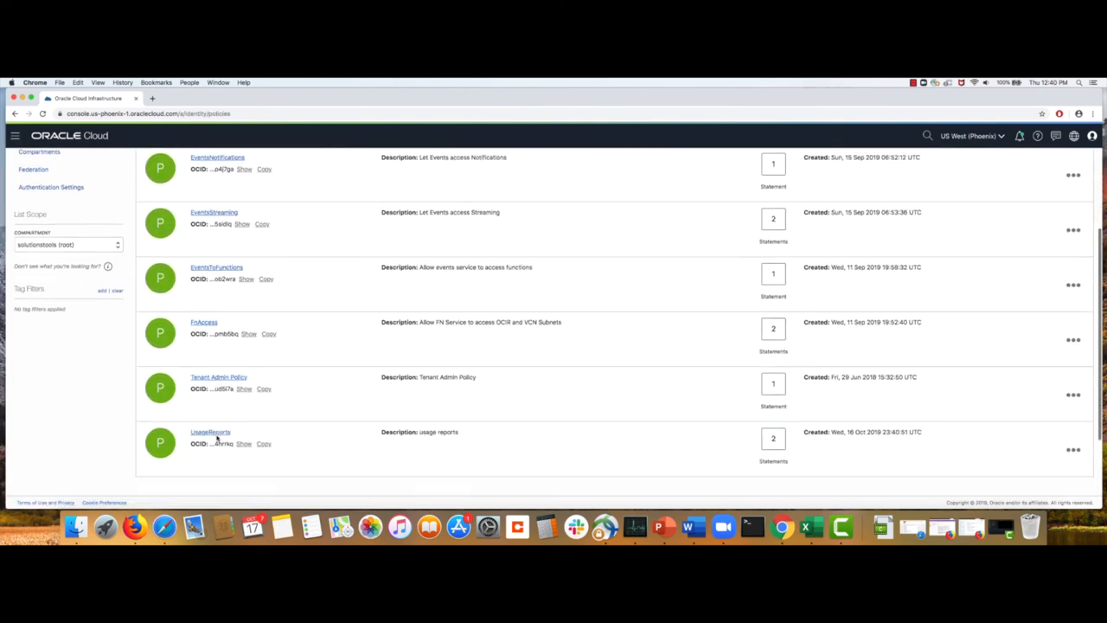
scroll(down, 3)
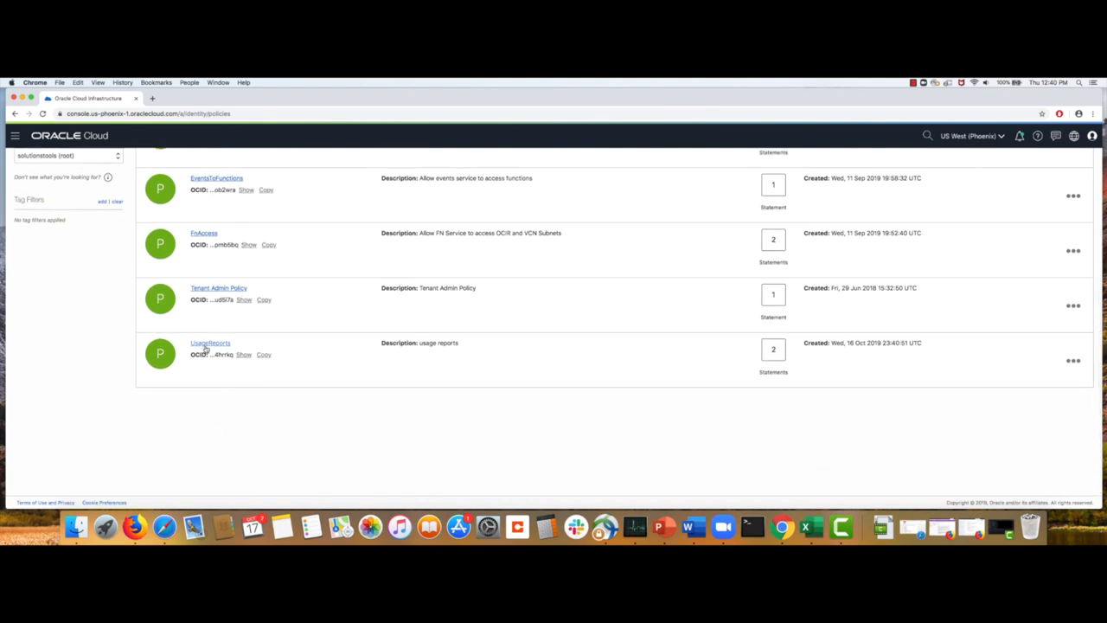
click(210, 343)
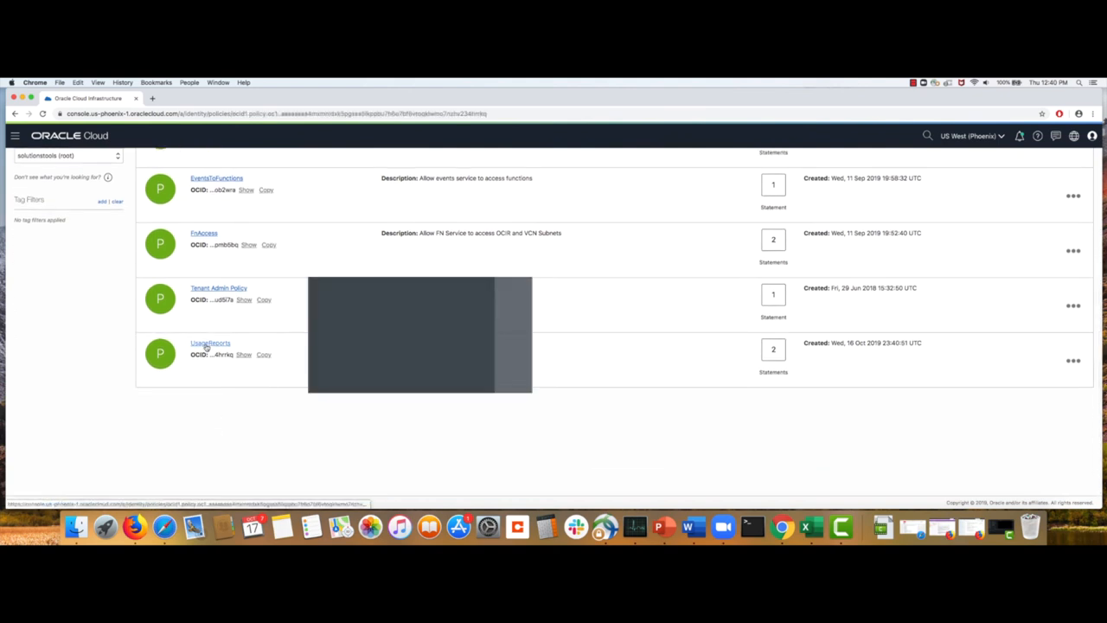
click(210, 344)
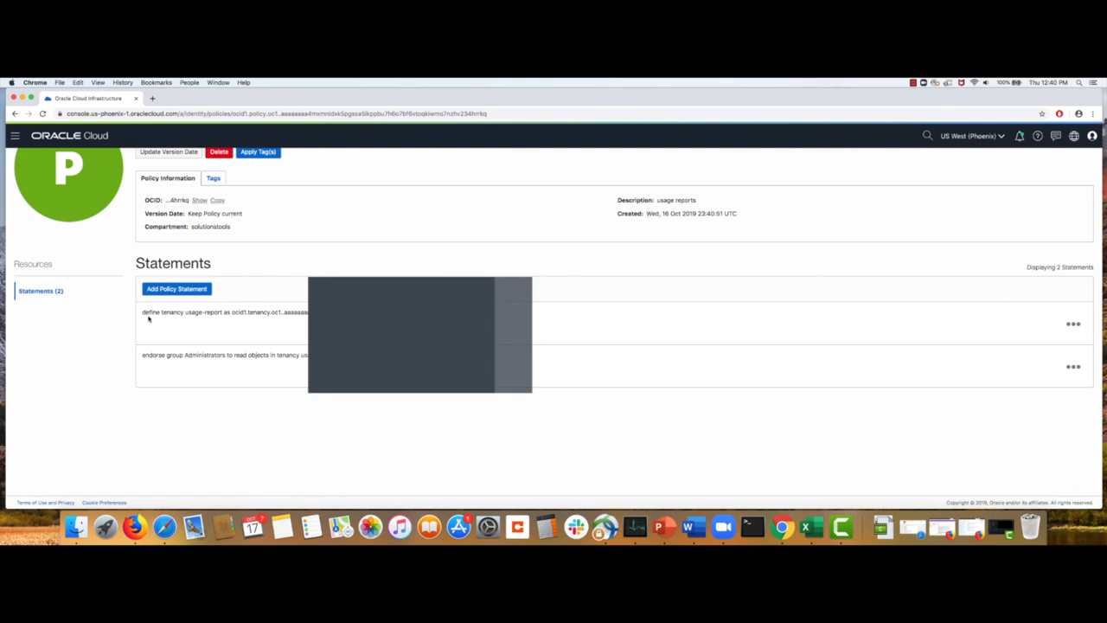
scroll(up, 3)
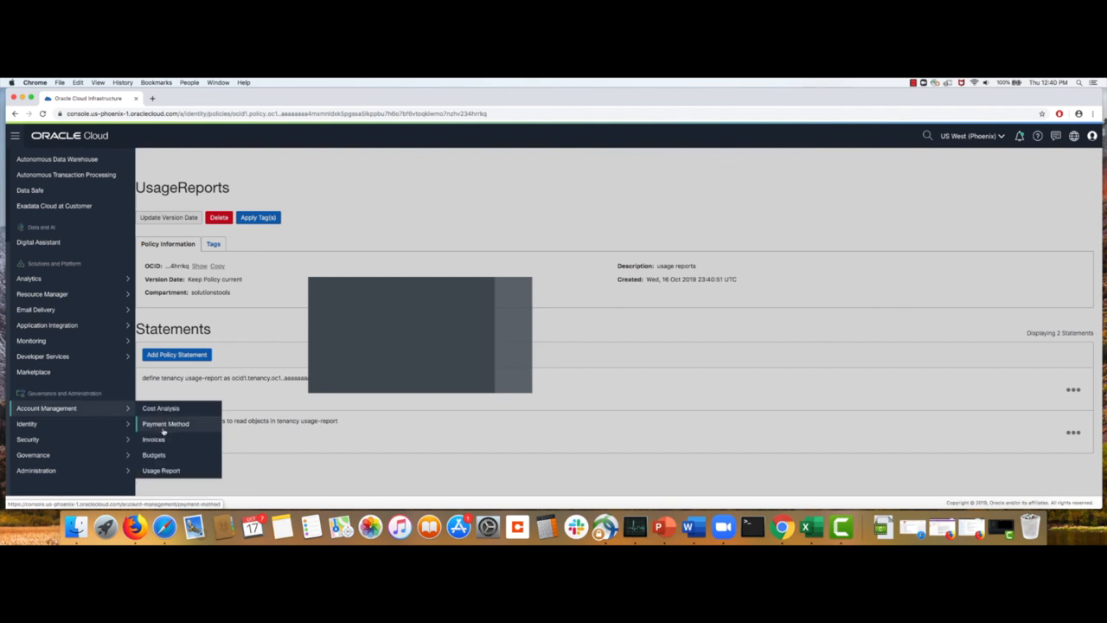
Open the Usage Report list and download a daily usage report CSV file.
click(160, 470)
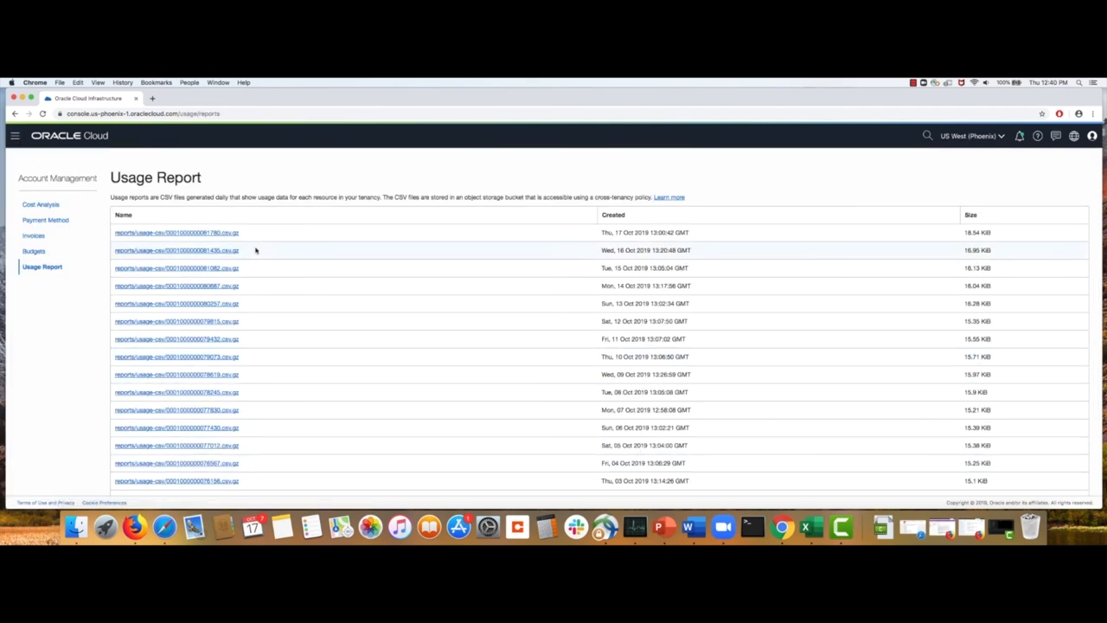
mouse_move(249, 235)
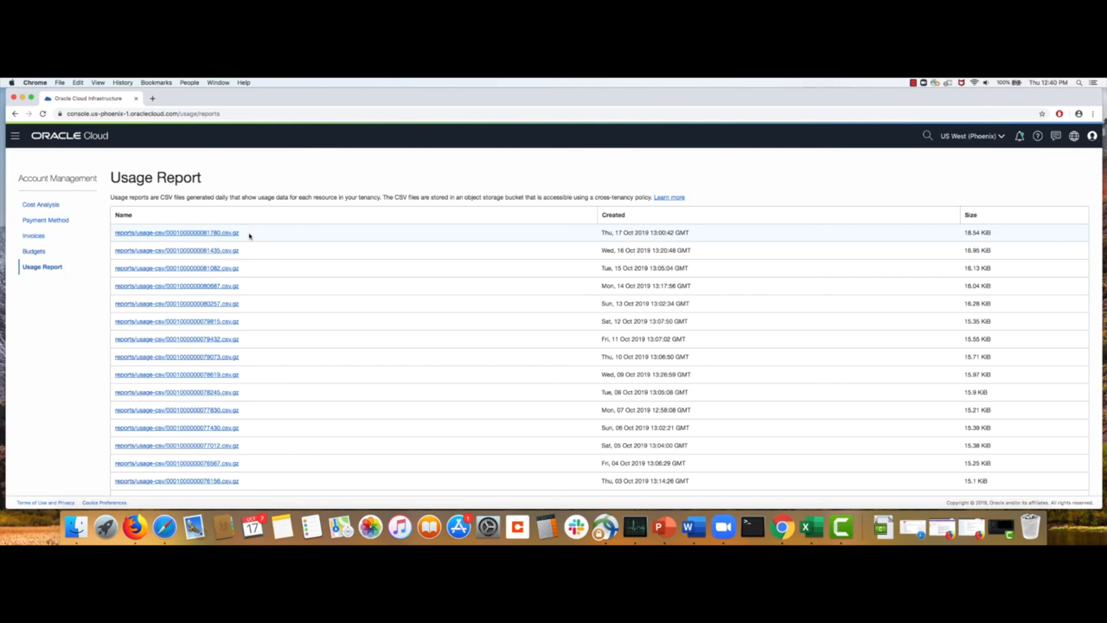
click(176, 250)
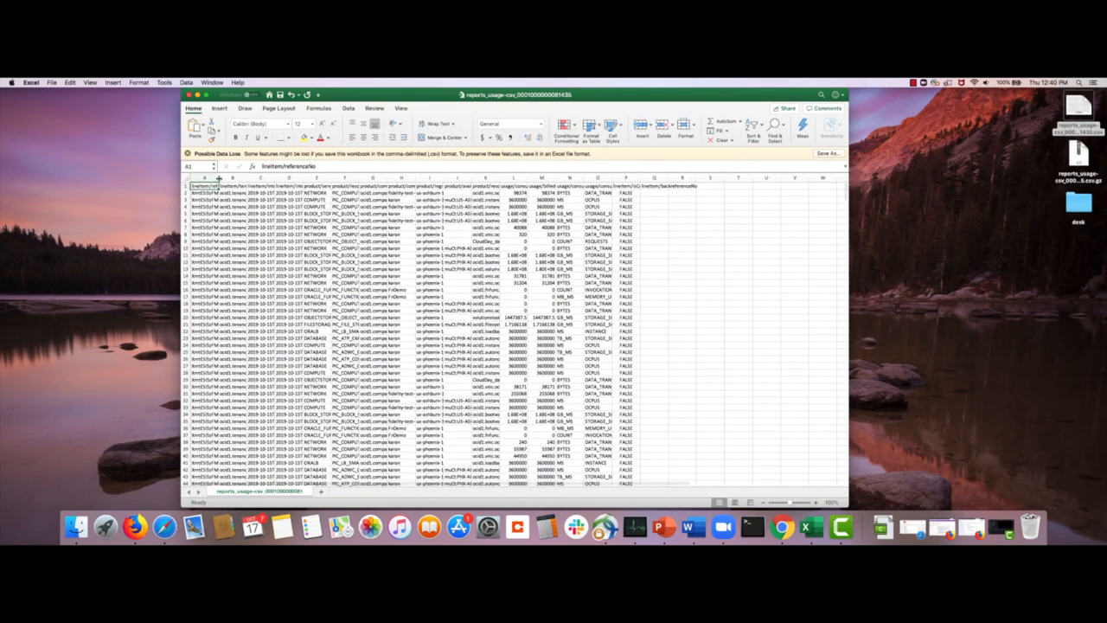
Scroll through the usage report rows of compute, network and storage quantities.
scroll(down, 3)
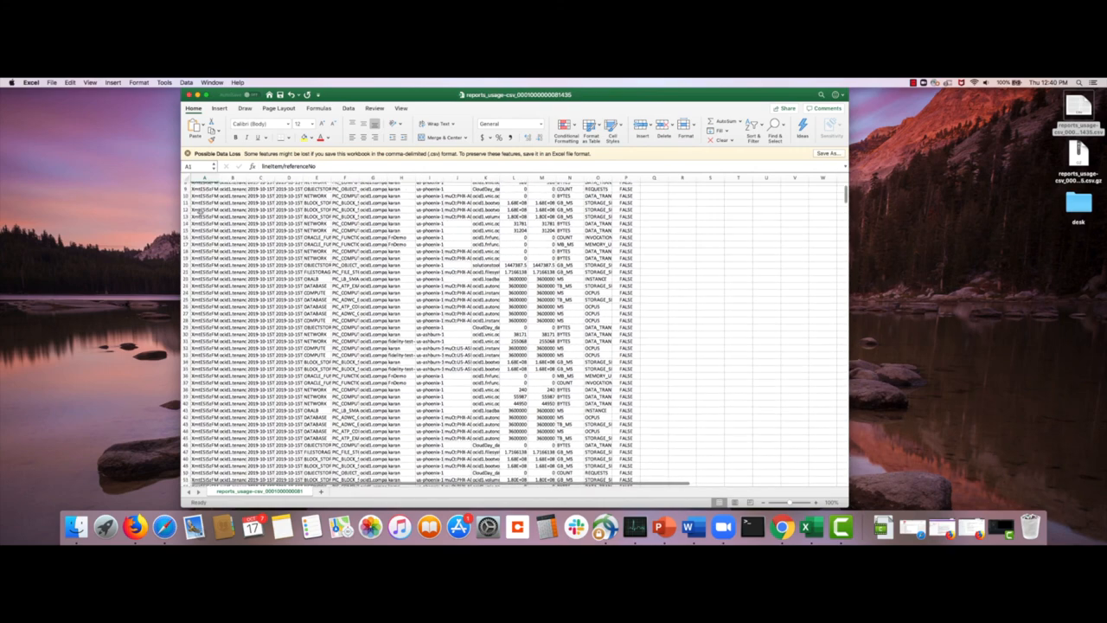
scroll(up, 3)
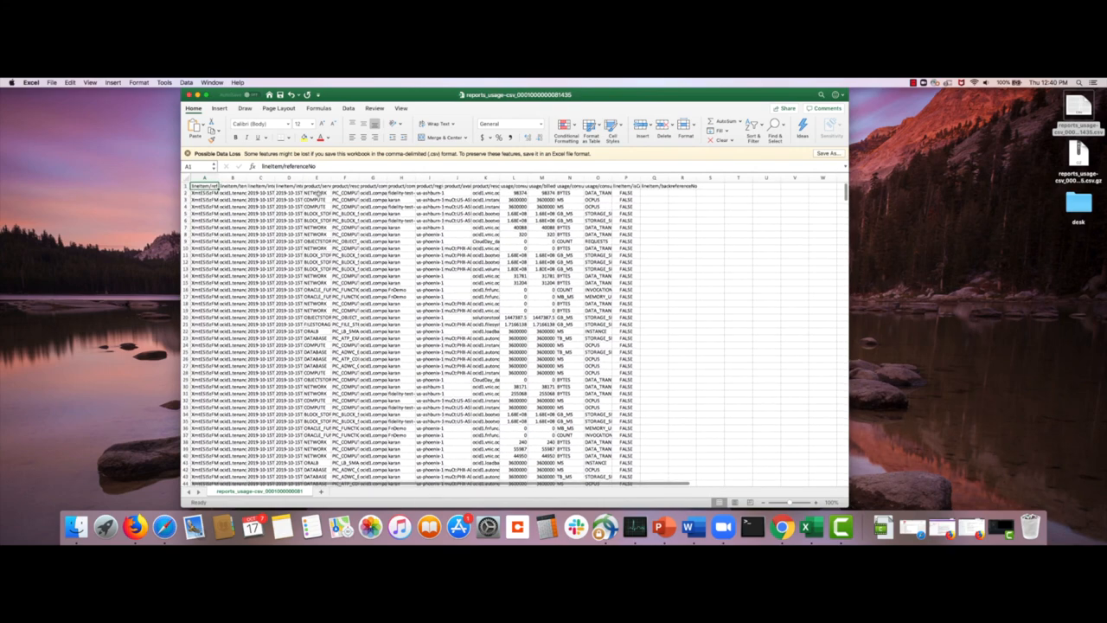